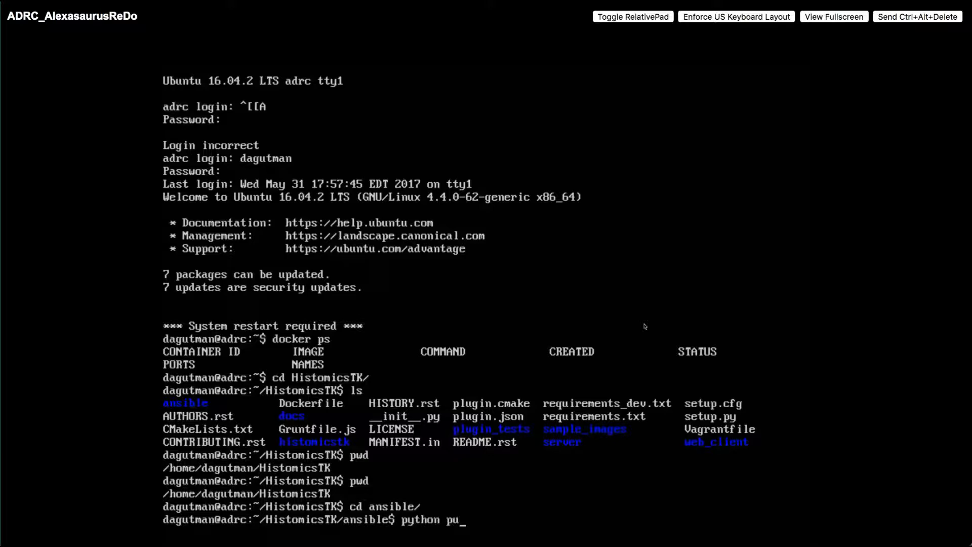
Run deploy_docker.py pull and then deploy_docker.py start to bring up HistomicsTK.
type("deploy_docker.py pull")
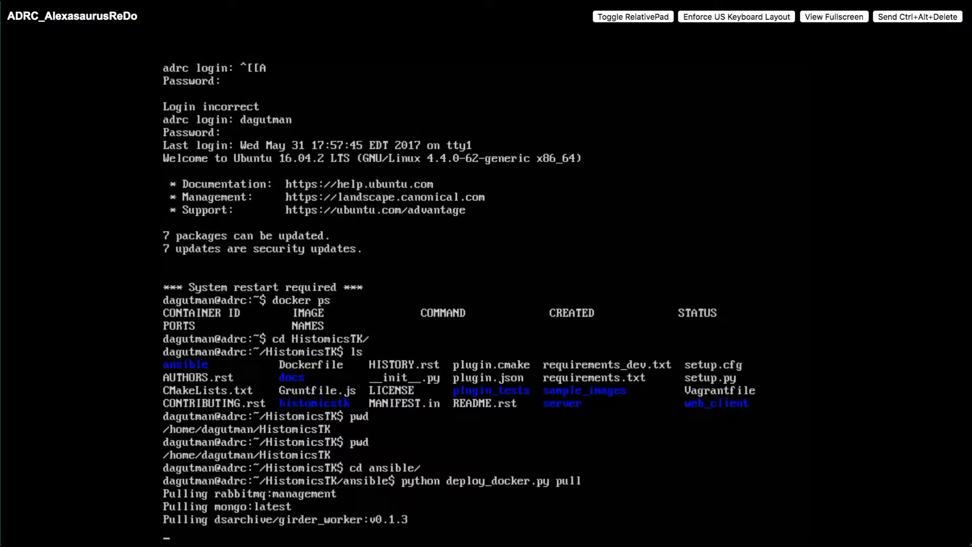
scroll("down", 3)
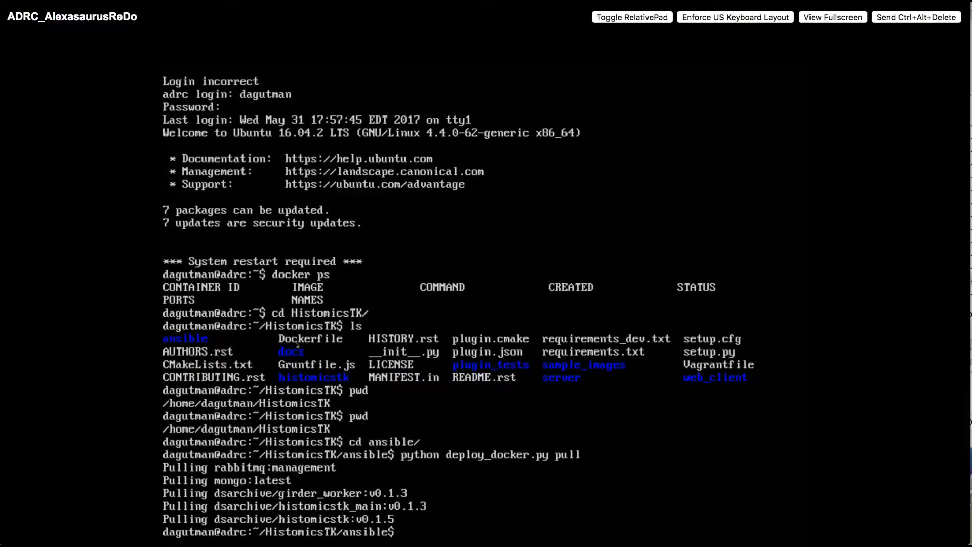
type("python deploy_docker.py start")
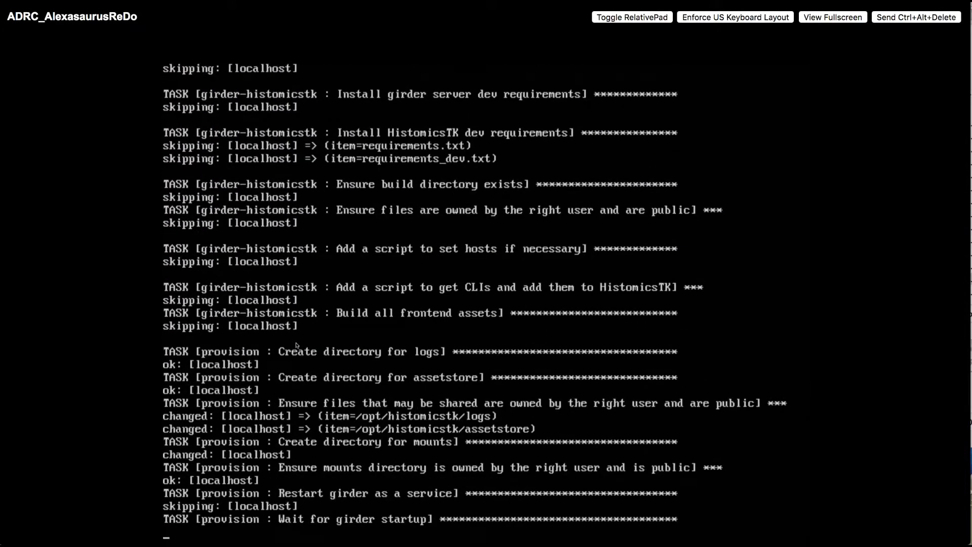
scroll("down", 3)
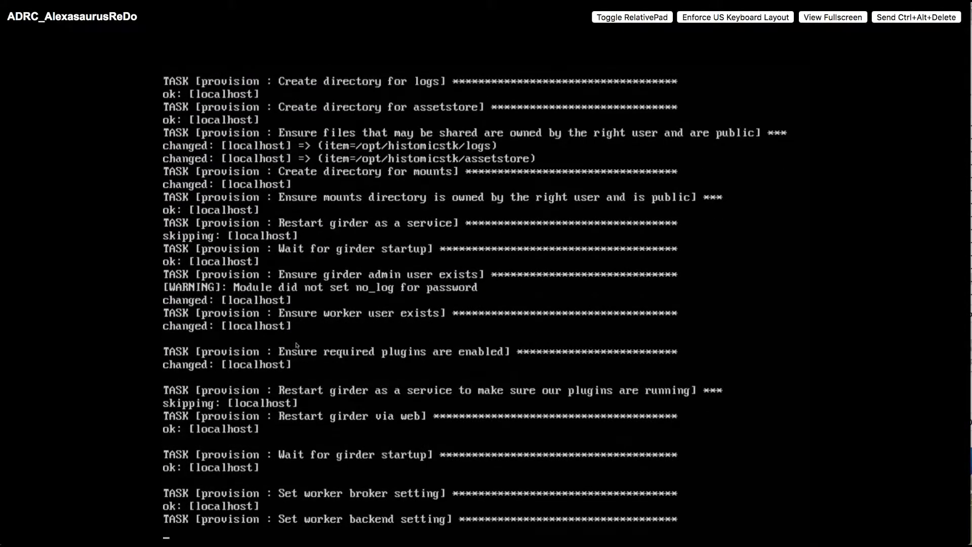
scroll("down", 3)
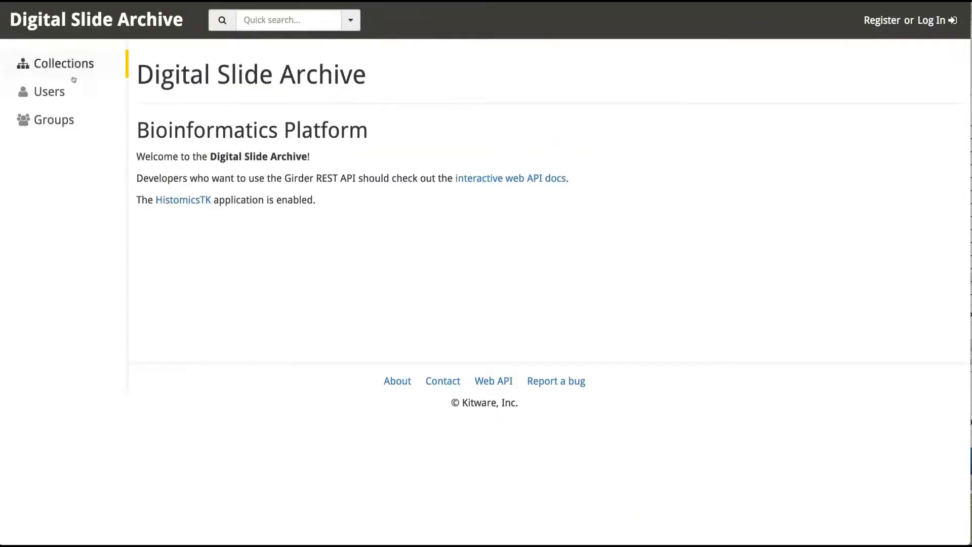
Go to the Collections list and open the TCGA collection.
left_click(62, 62)
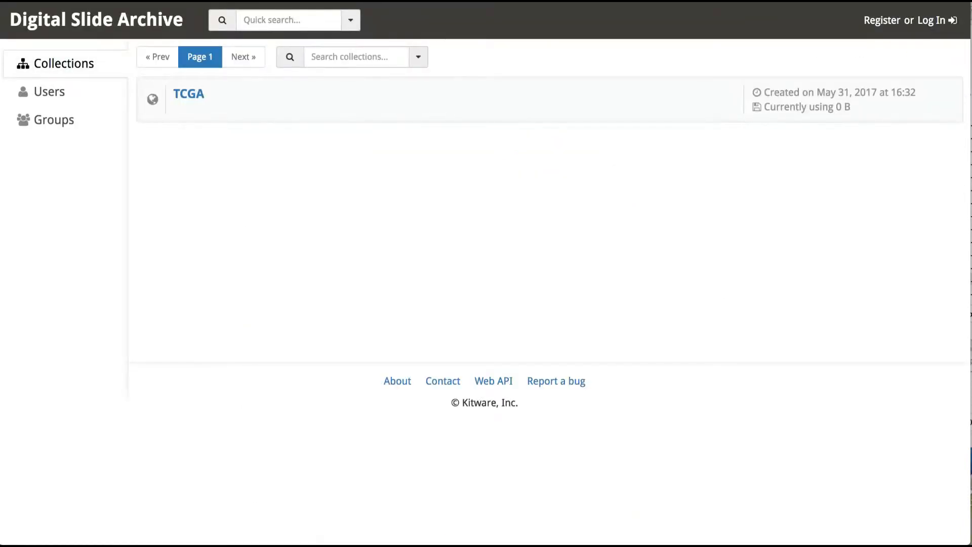
left_click(188, 93)
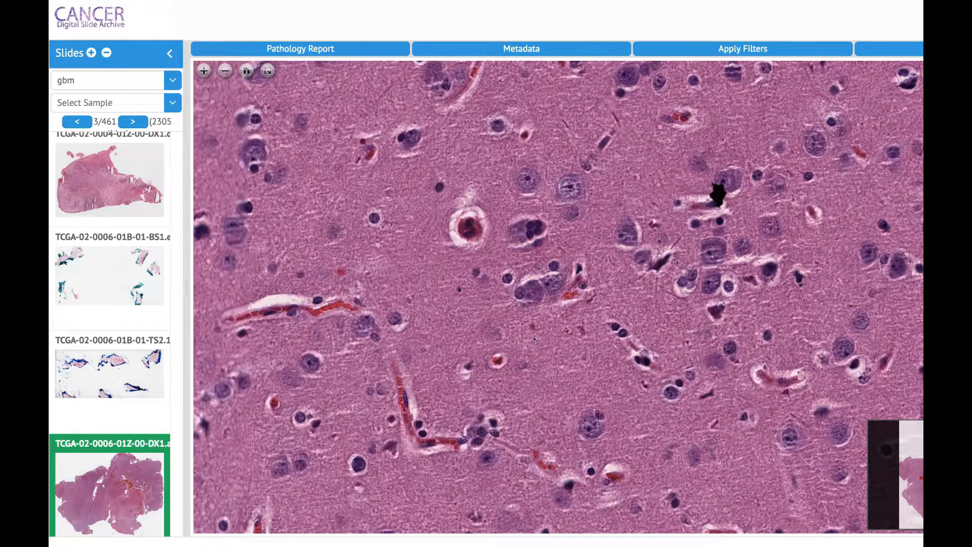
Zoom out twice on the gbm slide and bring up its metadata.
left_click(225, 70)
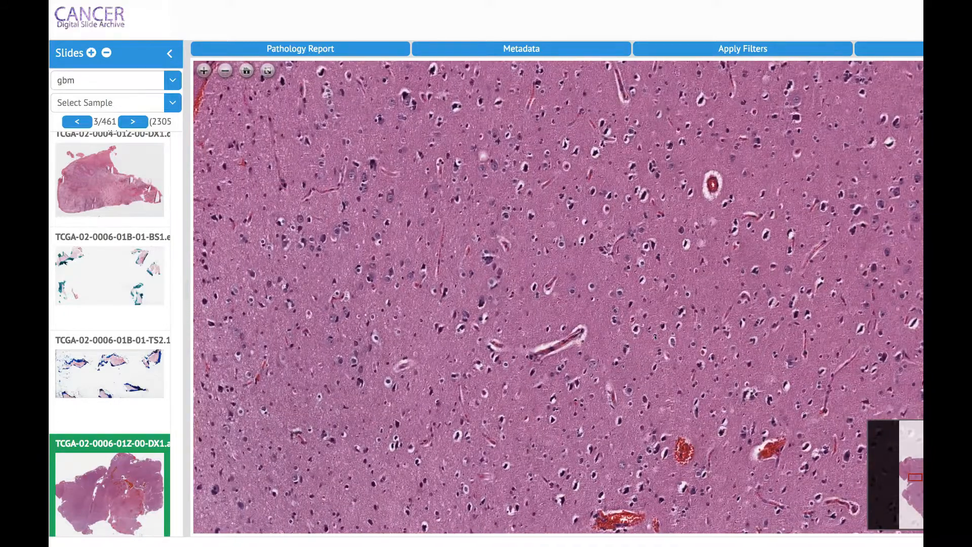
left_click(224, 70)
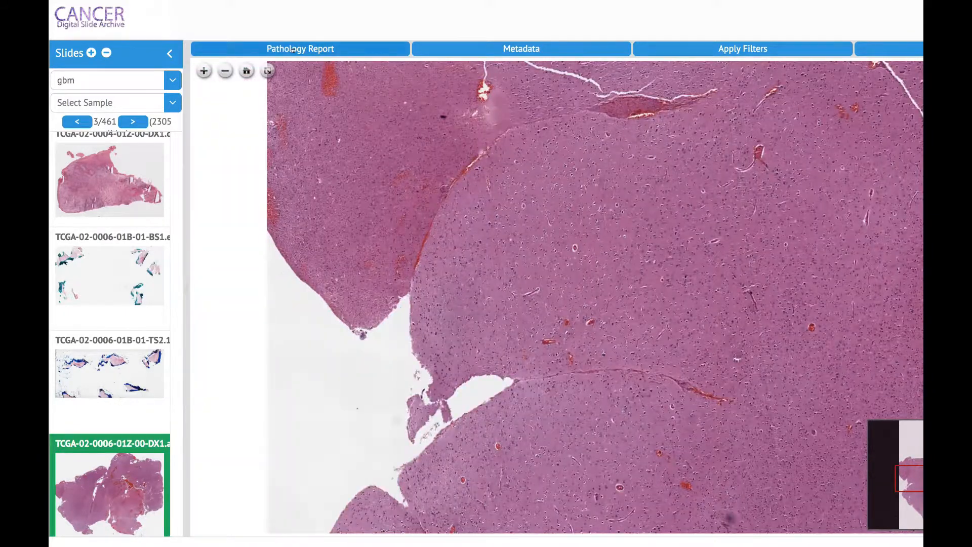
left_click(300, 48)
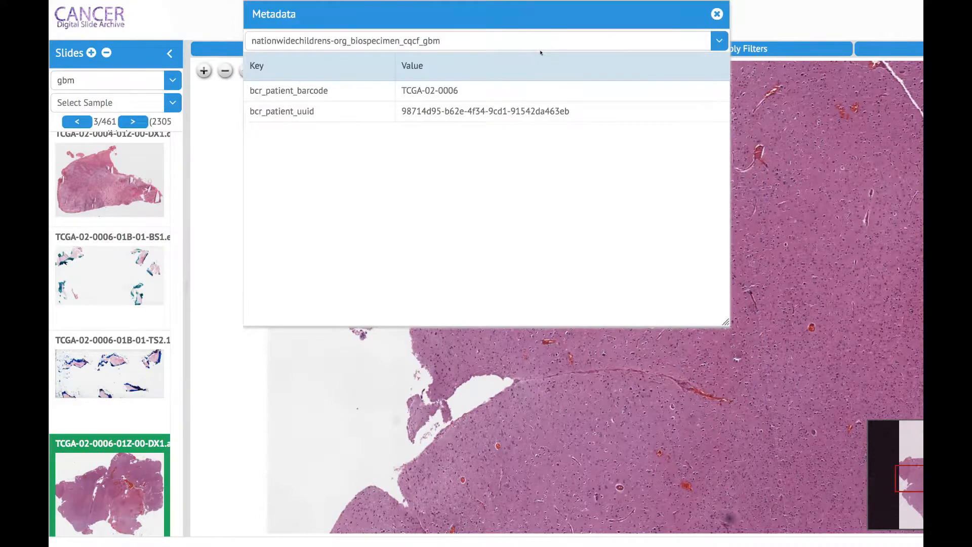
Switch the metadata table to nationwidechildrens-org_clinical_follow_up_v1-0_gbm.
left_click(718, 40)
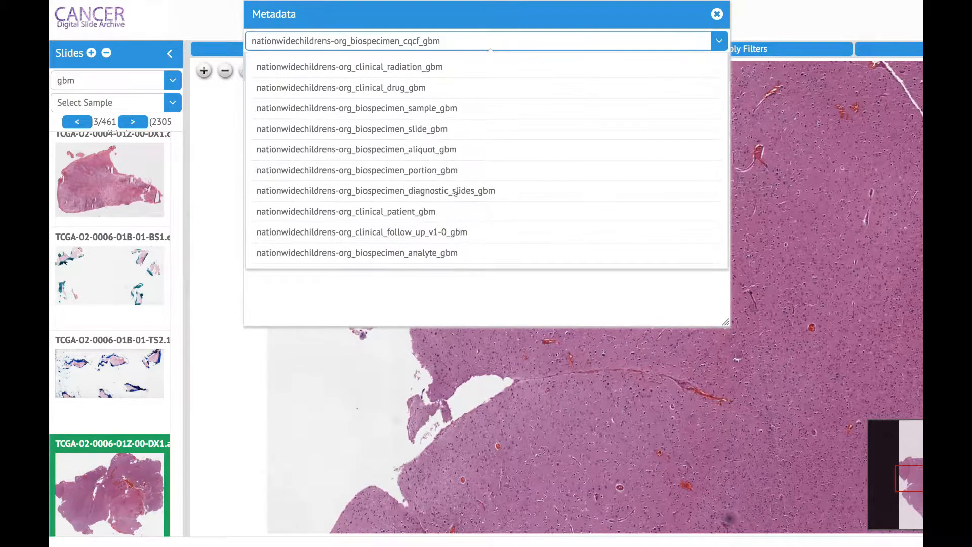
left_click(361, 232)
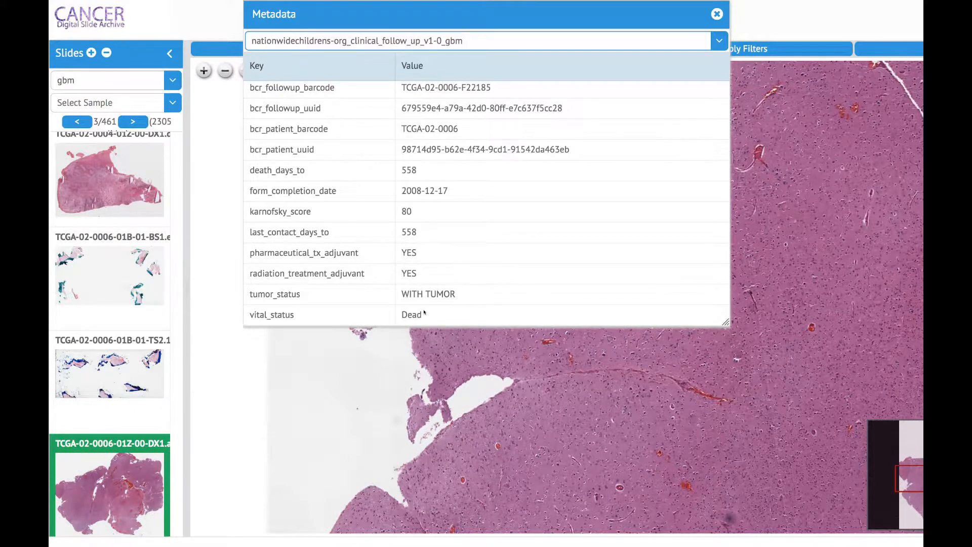
mouse_move(461, 161)
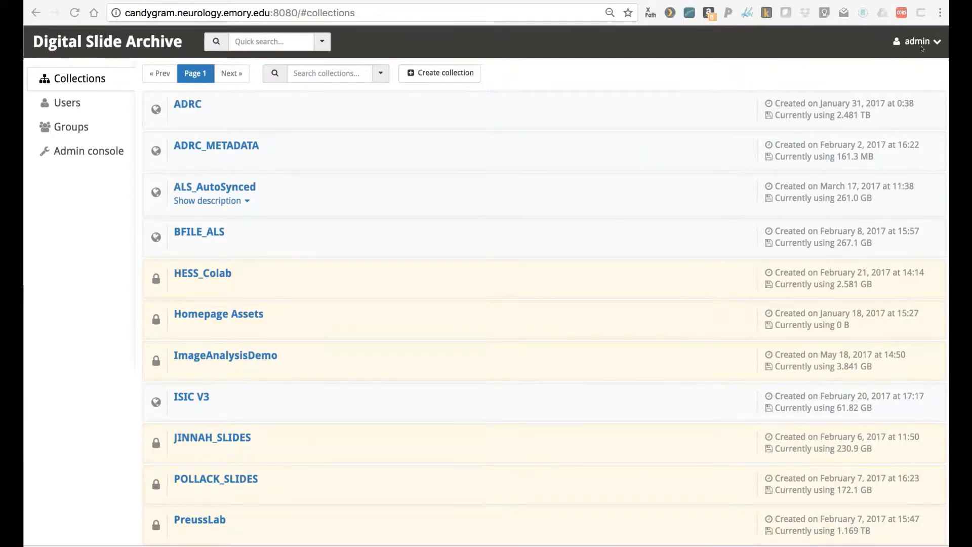
Create collection ITCR_DEMO with description 'Demo upload for ITCR'.
left_click(917, 41)
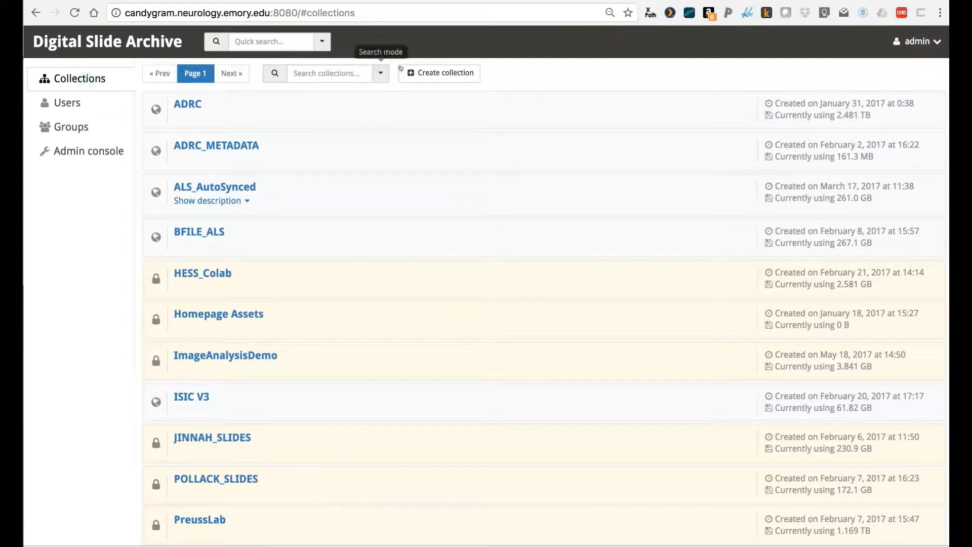
left_click(438, 73)
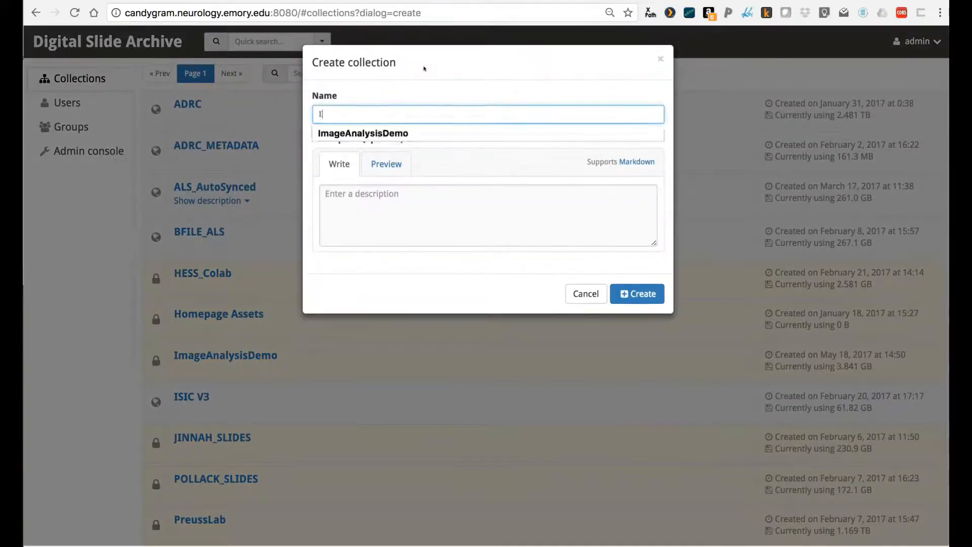
type("TCR_DEMO")
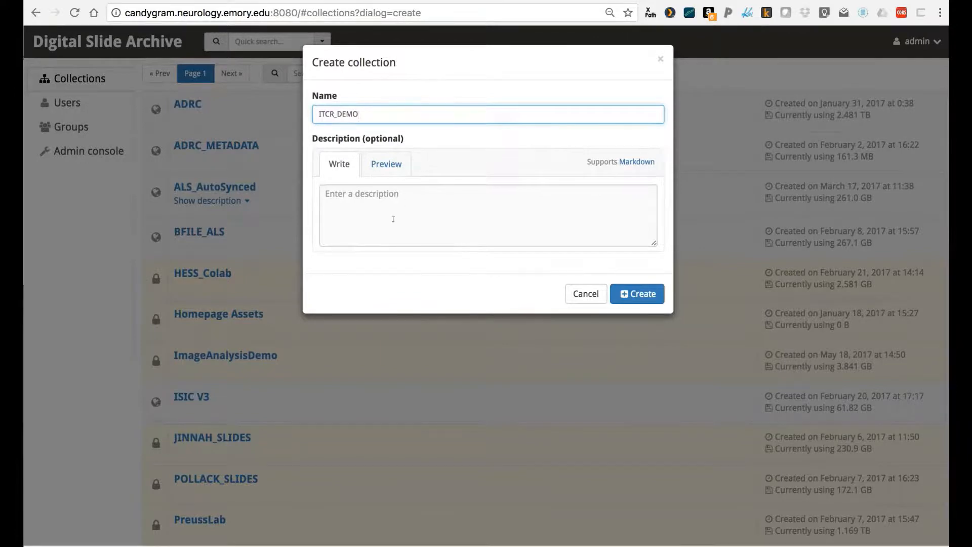
left_click(488, 215)
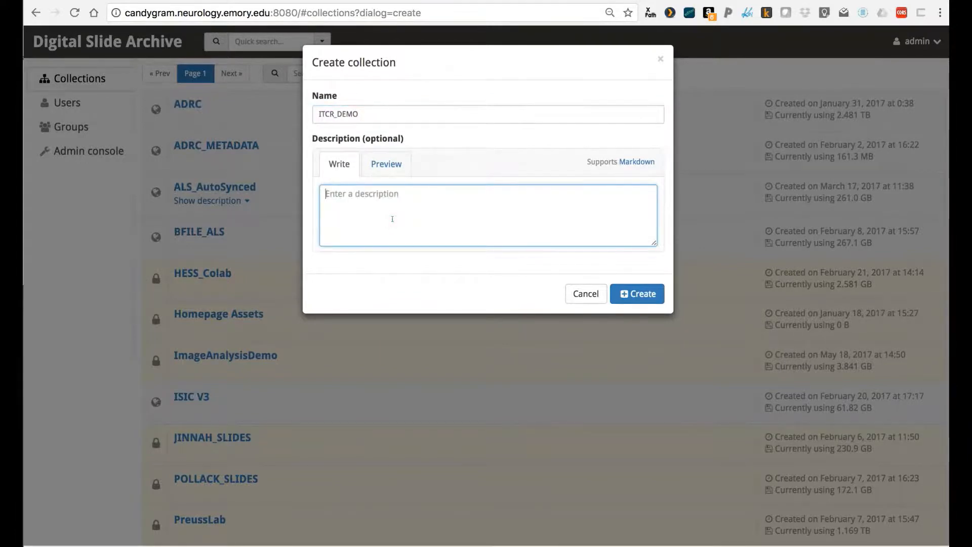
type("Demo upload for ITCR")
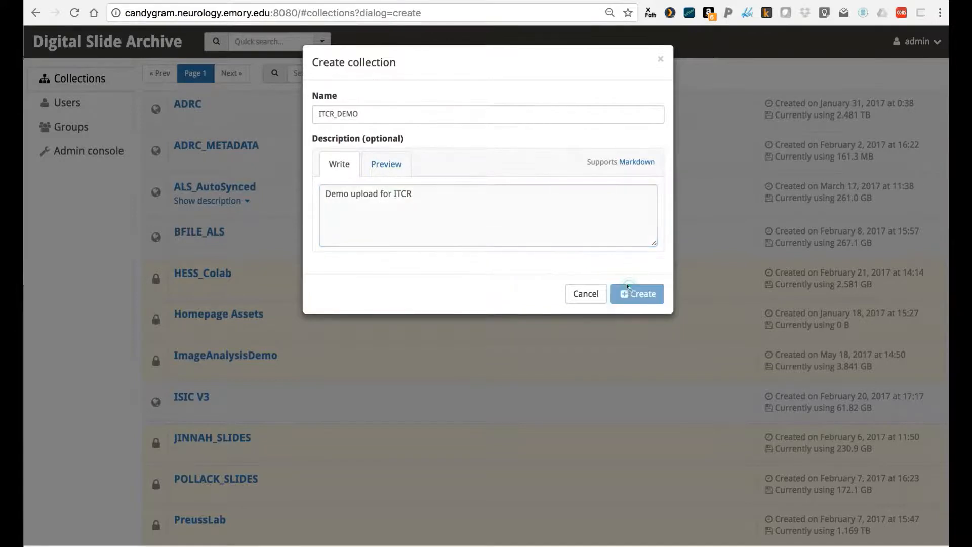
left_click(636, 294)
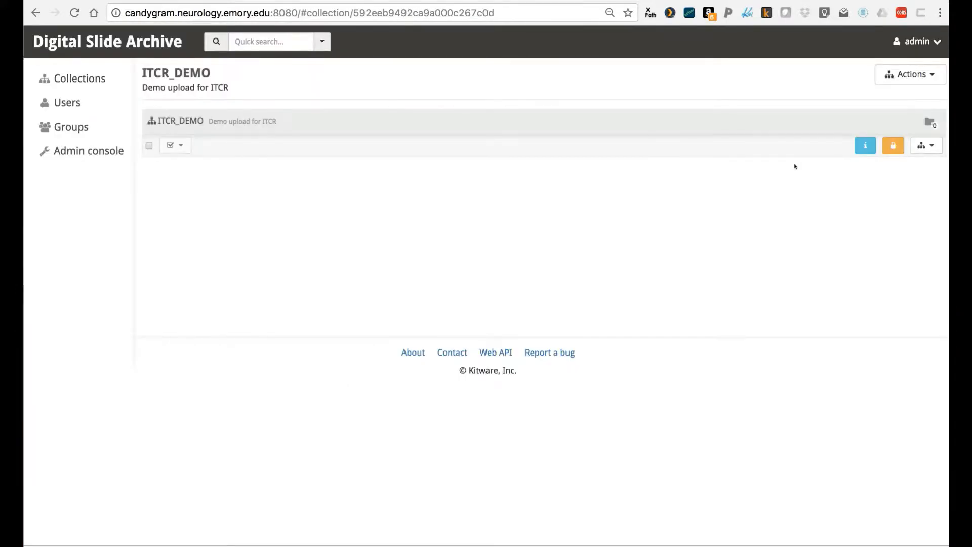
Create a folder named Manual_Upload in the ITCR_DEMO collection.
left_click(926, 144)
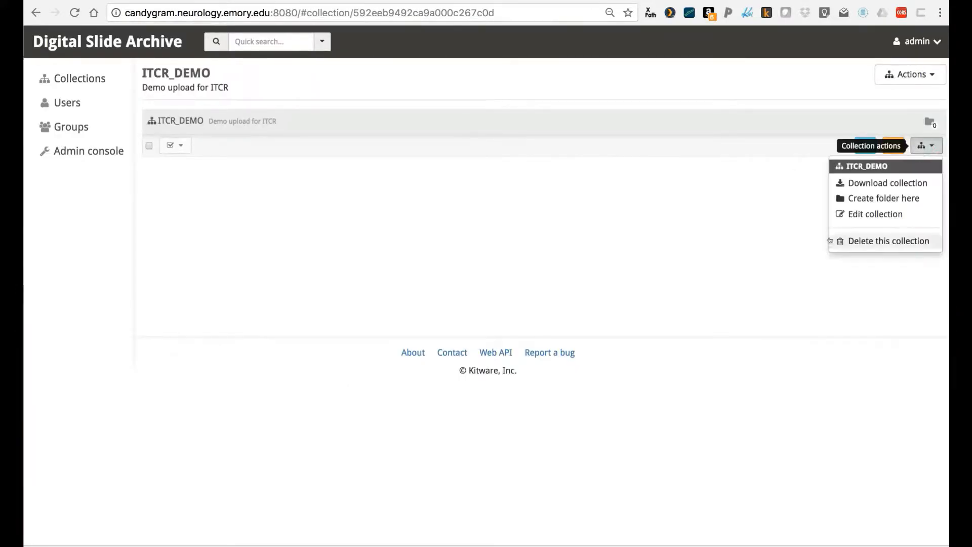
mouse_move(783, 192)
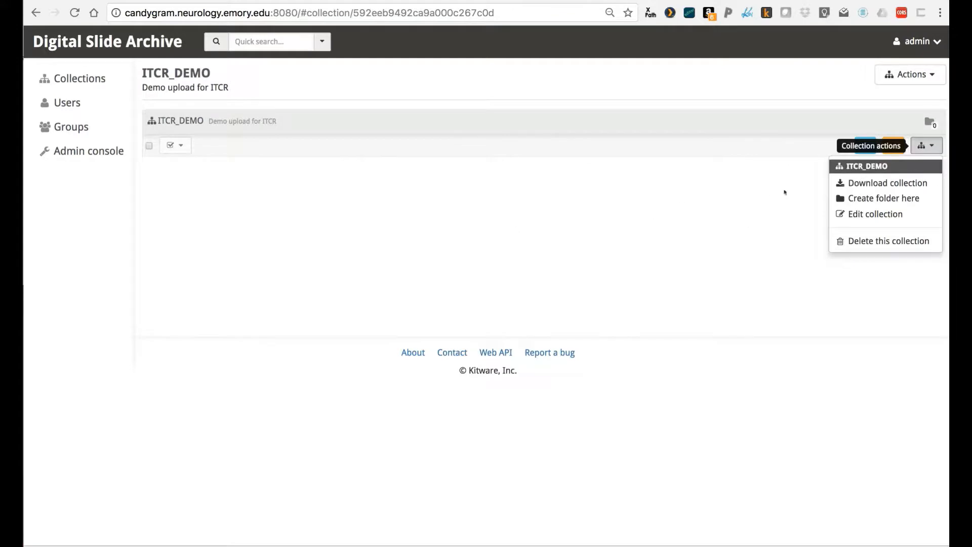
left_click(883, 197)
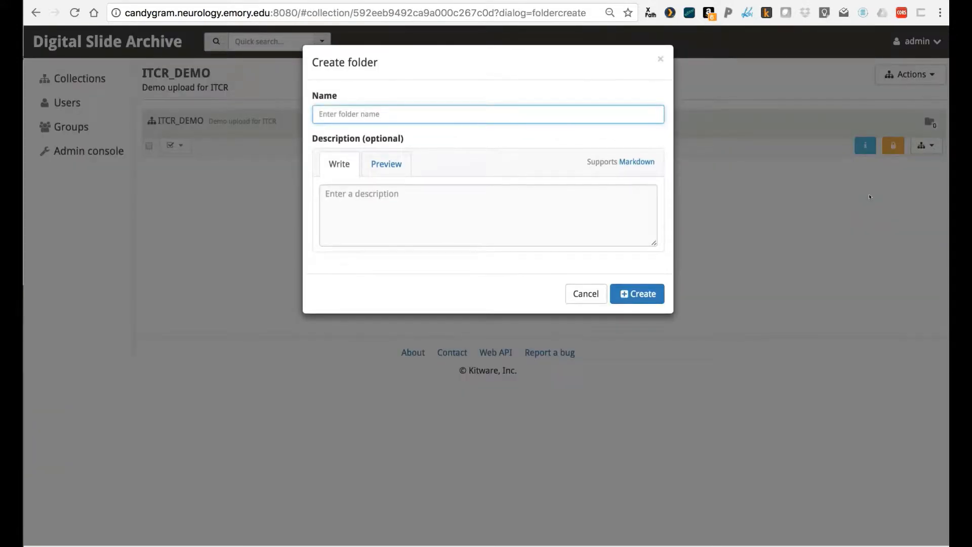
type("Manual_")
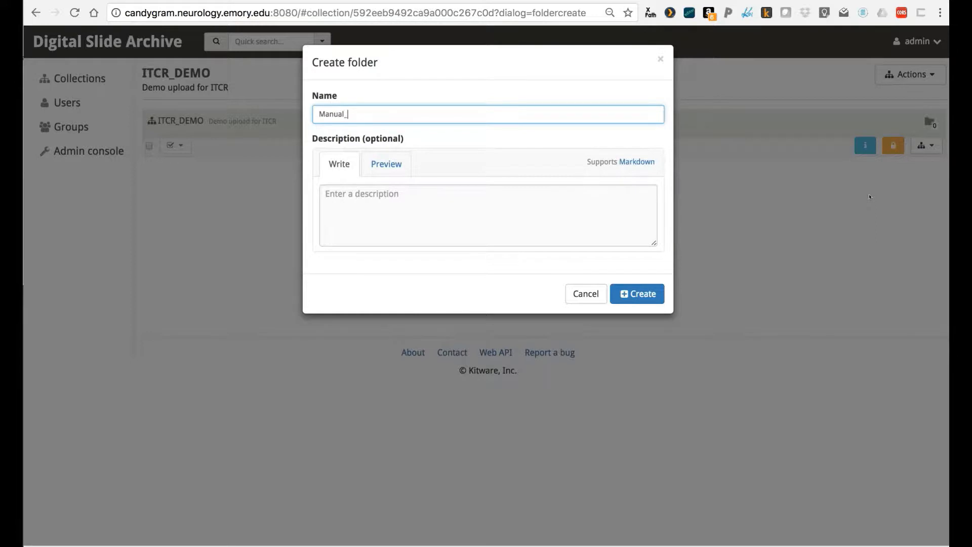
type("Upload")
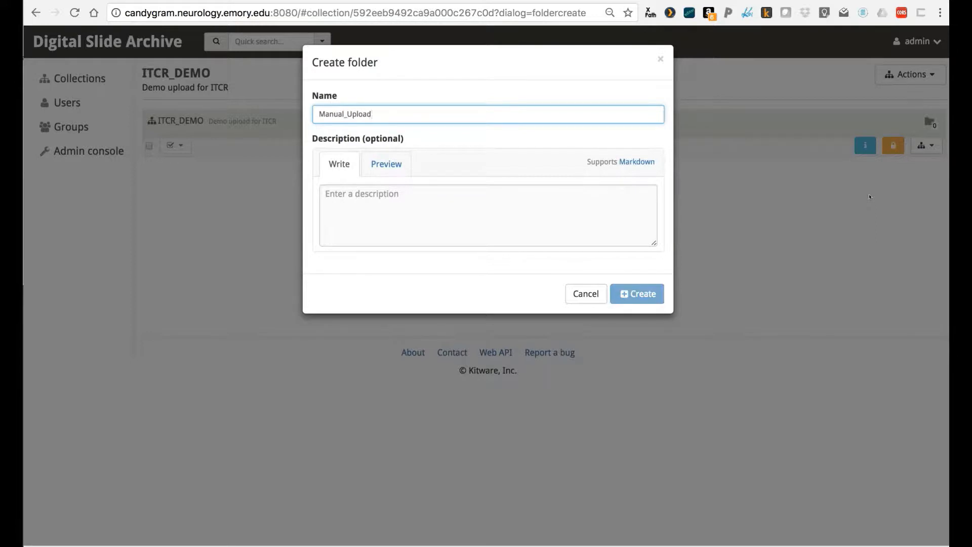
left_click(636, 293)
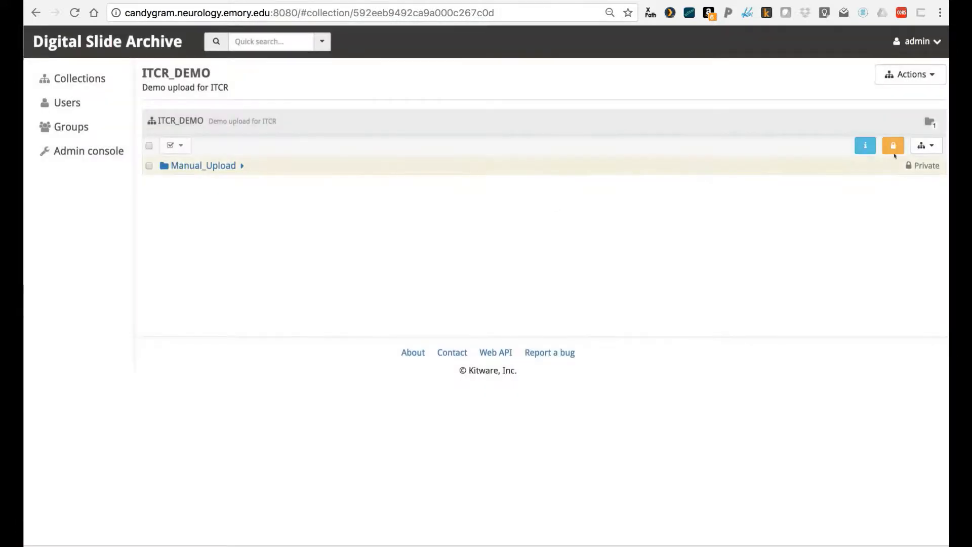
Create a second folder named Import_From_Local in ITCR_DEMO.
left_click(927, 144)
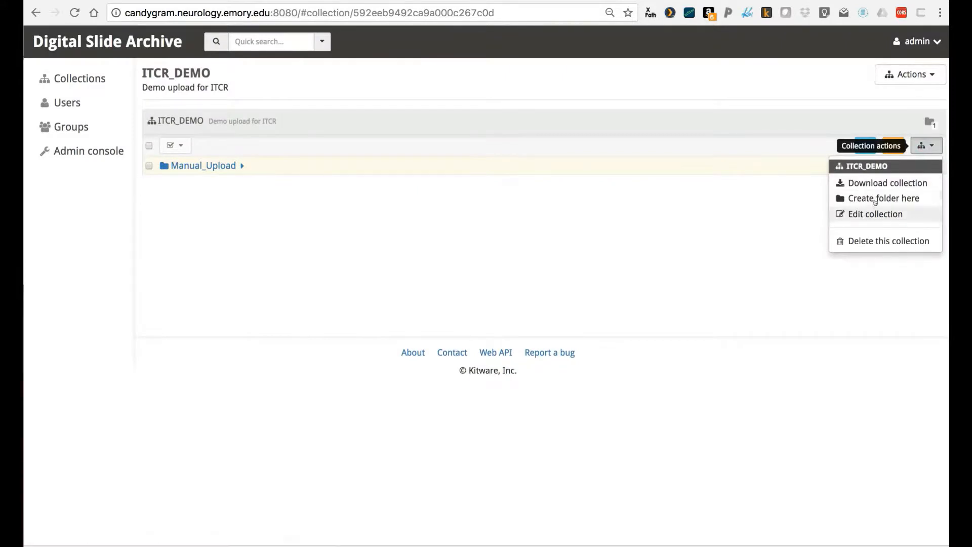
left_click(883, 197)
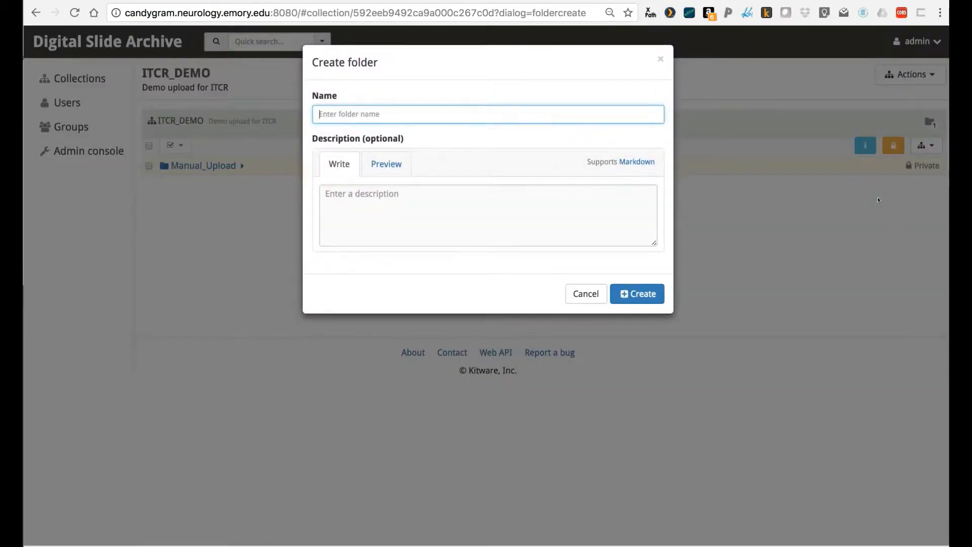
type("Import_From_L")
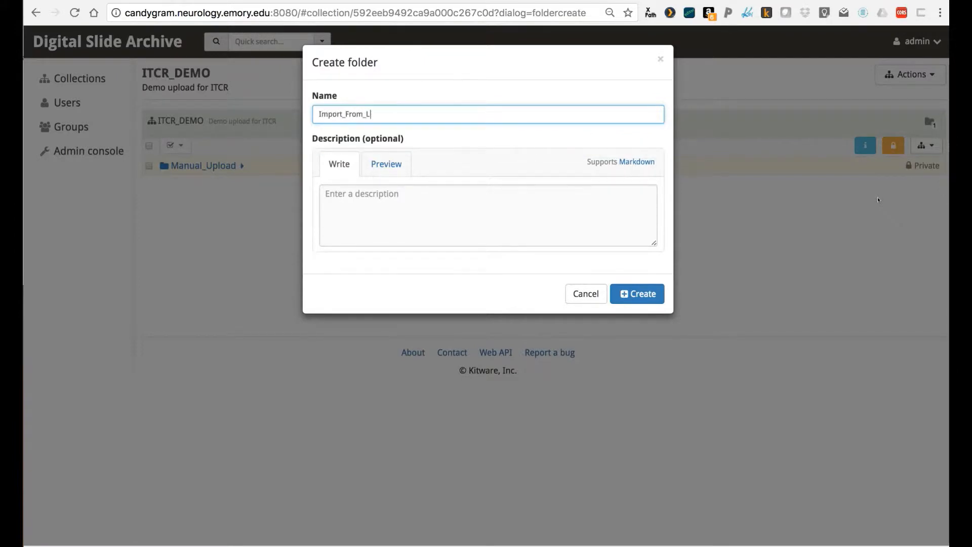
type("ocal")
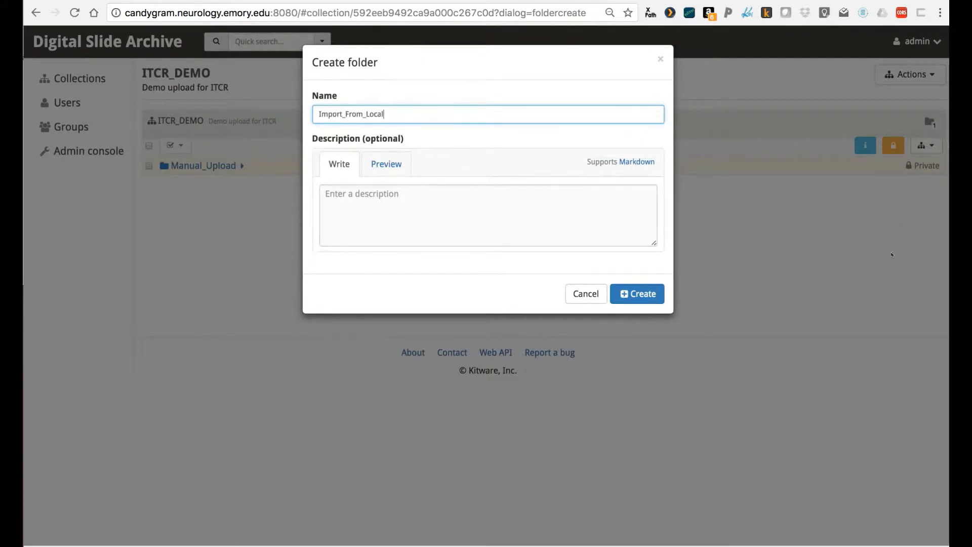
left_click(636, 293)
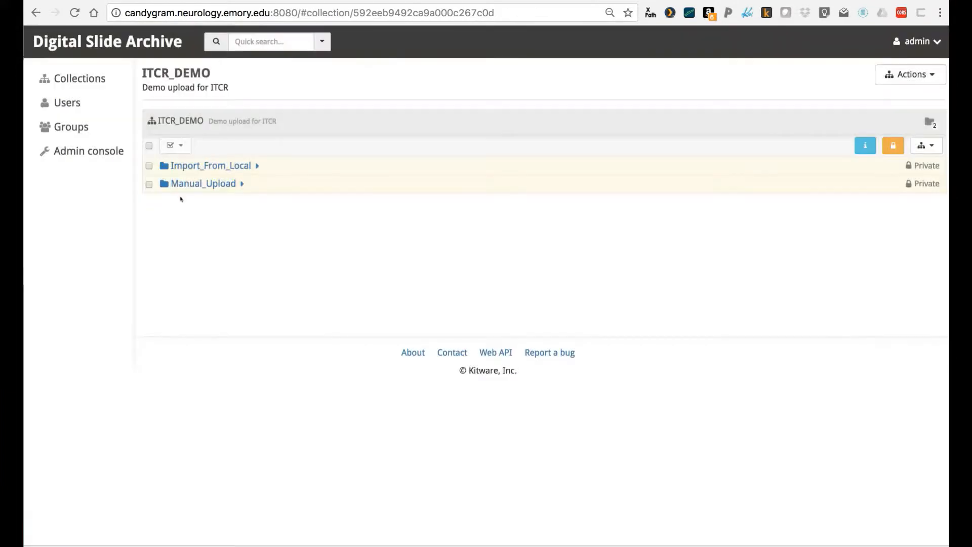
Go to Admin console > Assetstores and start Import data on the default assetstore.
left_click(202, 184)
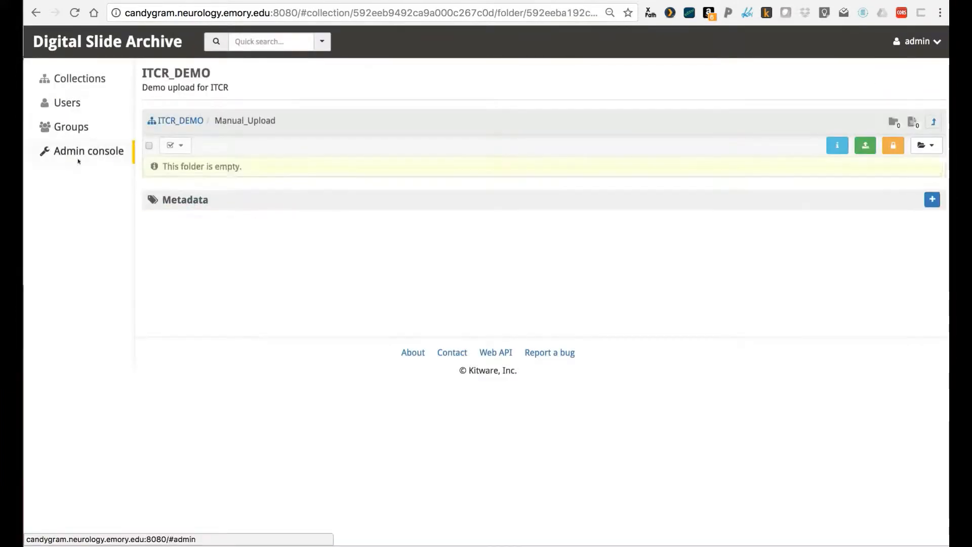
left_click(89, 151)
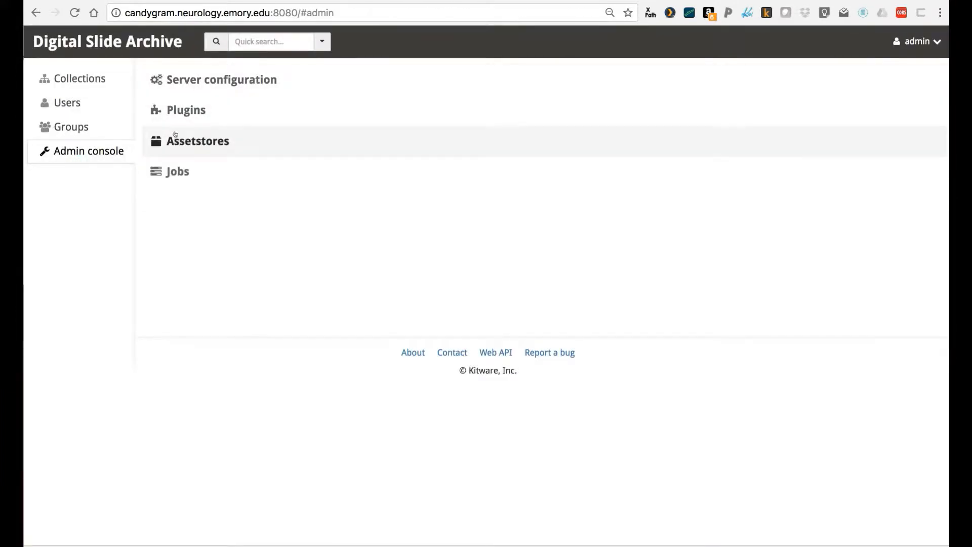
left_click(198, 140)
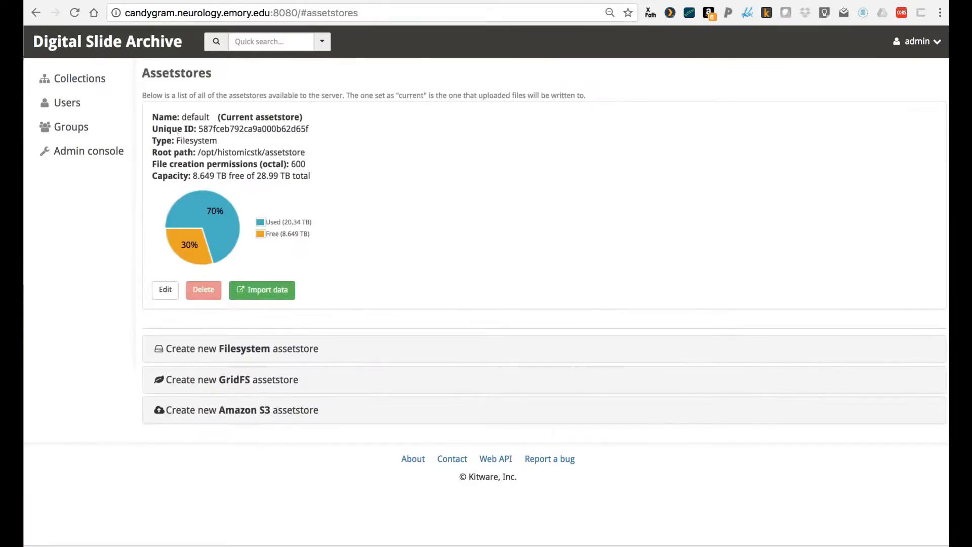
left_click(261, 290)
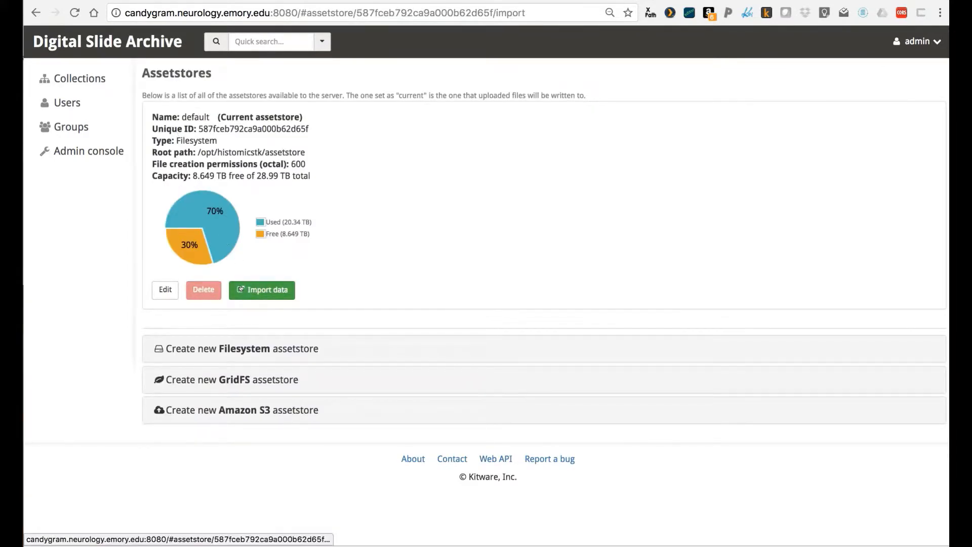
Enter import path /opt/histomicstk/mounts/TCGA_LOCAL/prad and browse for a destination.
left_click(261, 289)
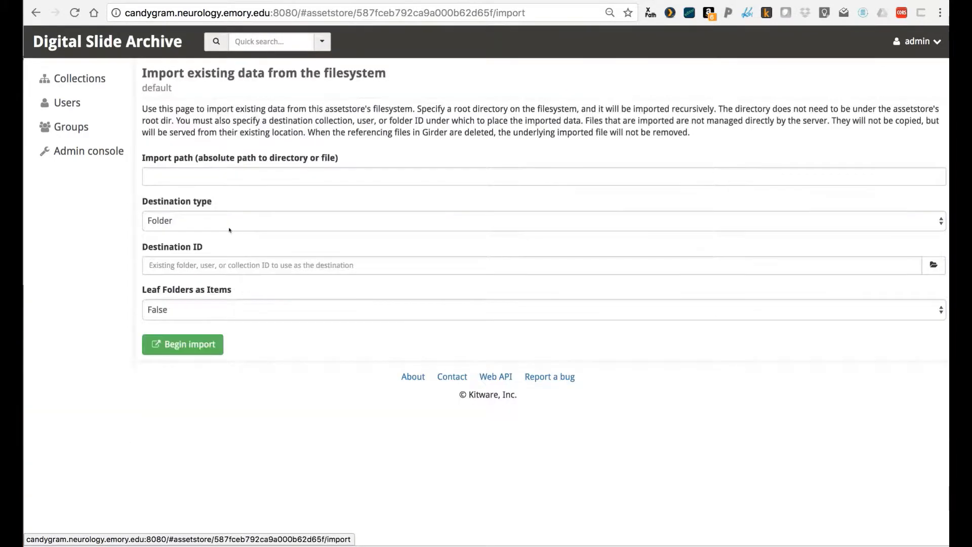
type("/opt/histomicstk/mounts/TCGA_LOCAL/prad")
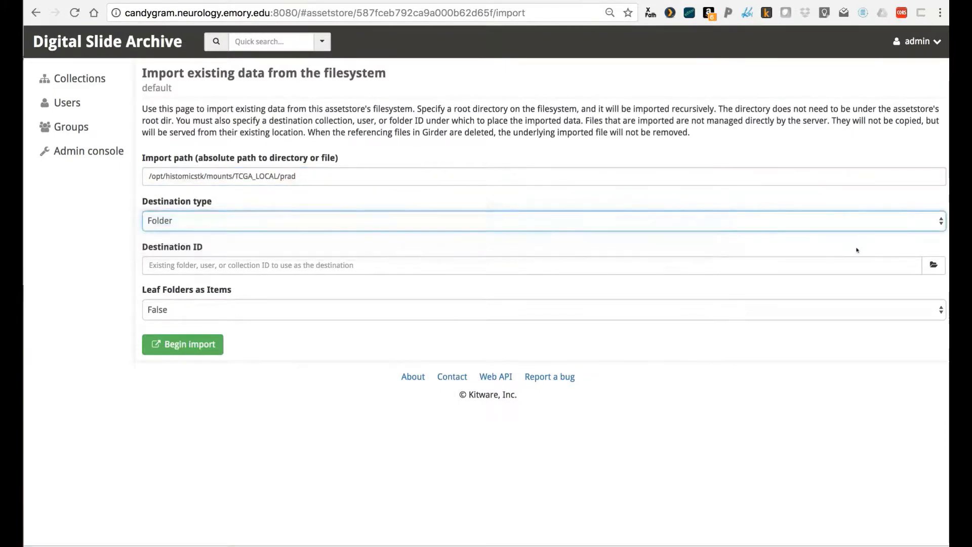
left_click(932, 264)
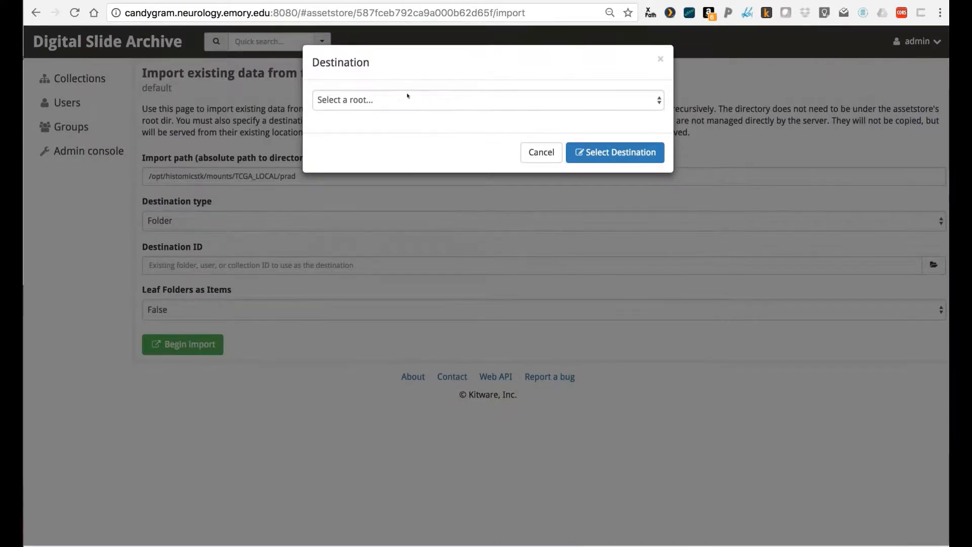
left_click(488, 99)
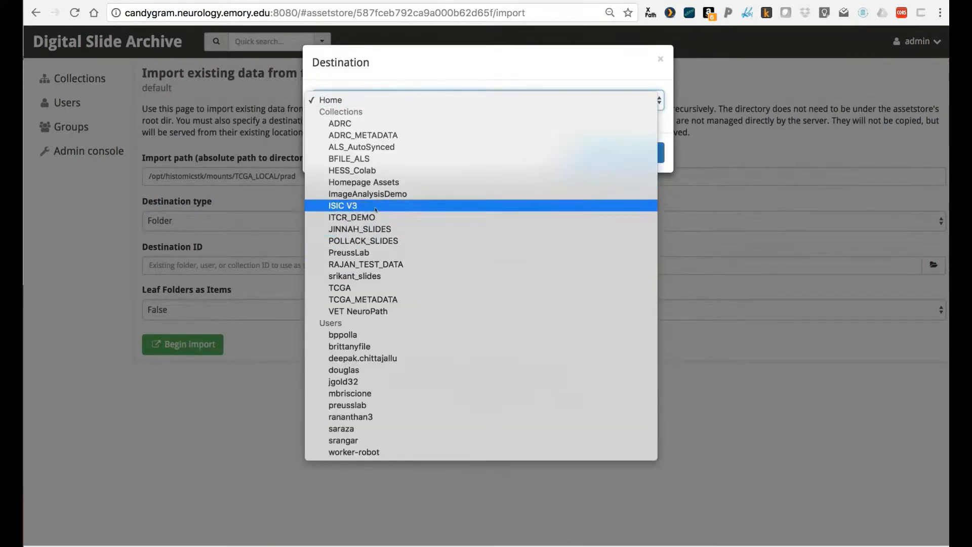
Select ITCR_DEMO > Import_From_Local as destination and begin the import.
left_click(352, 217)
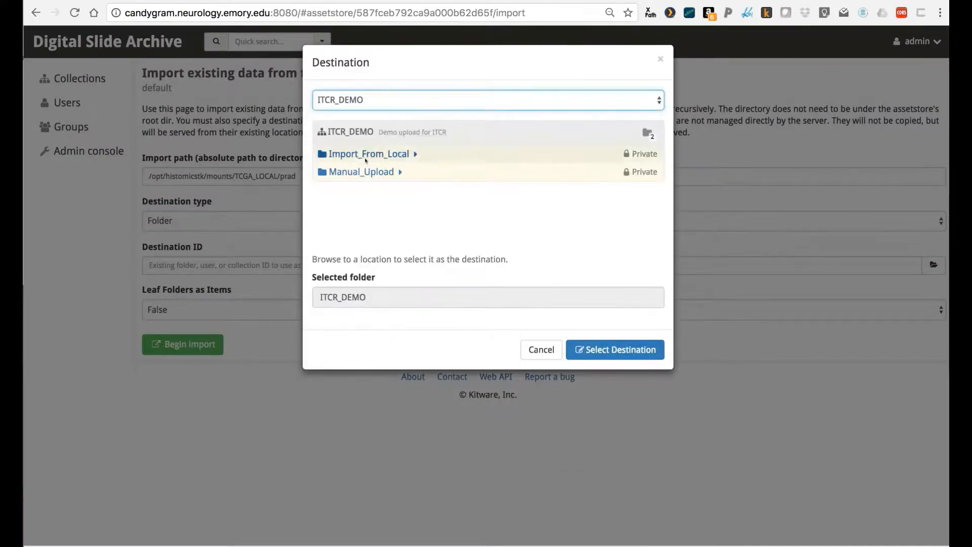
left_click(368, 154)
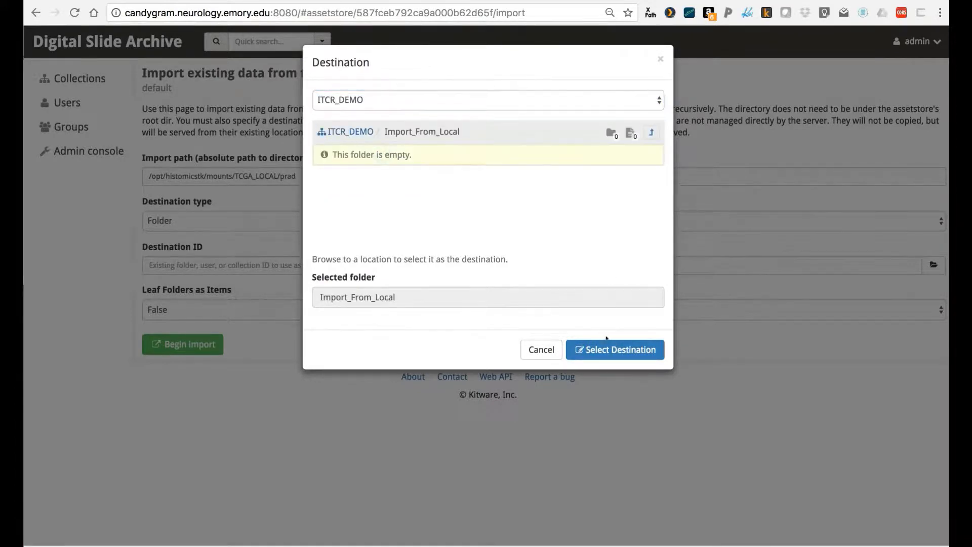
left_click(614, 349)
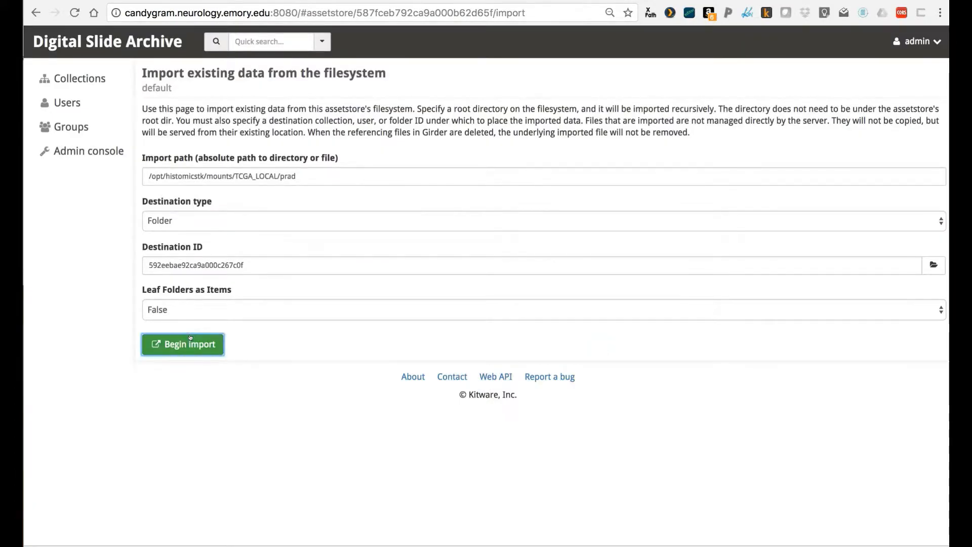
left_click(183, 344)
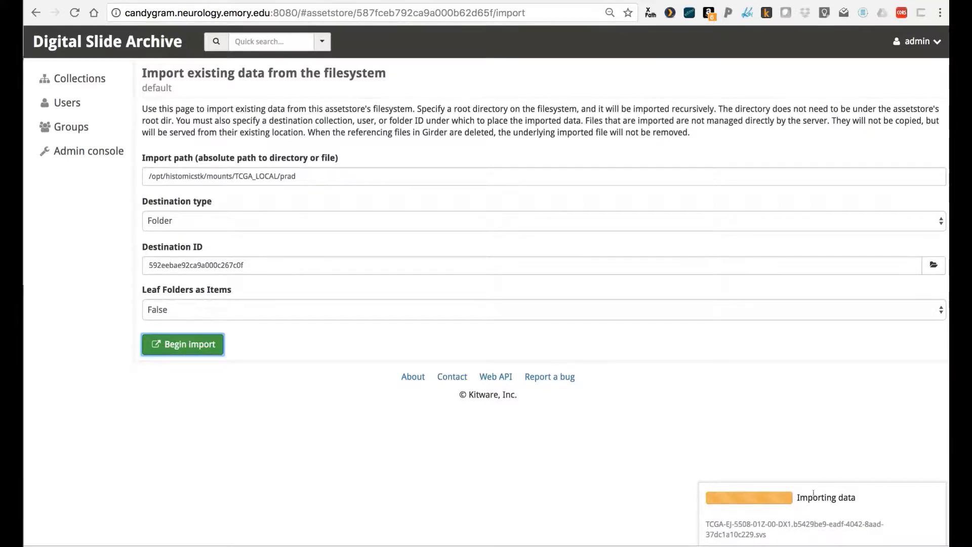
mouse_move(79, 78)
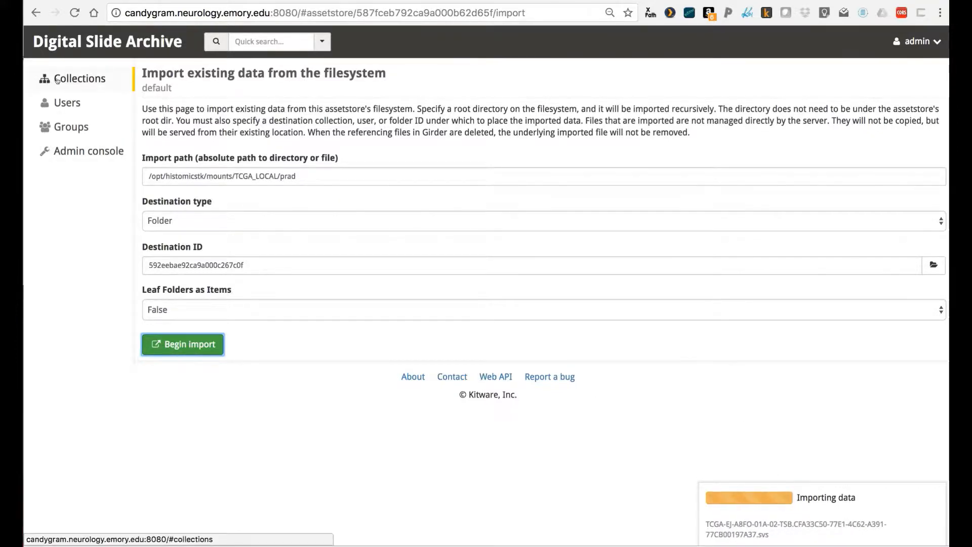
Navigate to ITCR_DEMO > Import_From_Local and open the first imported .svs slide.
left_click(79, 78)
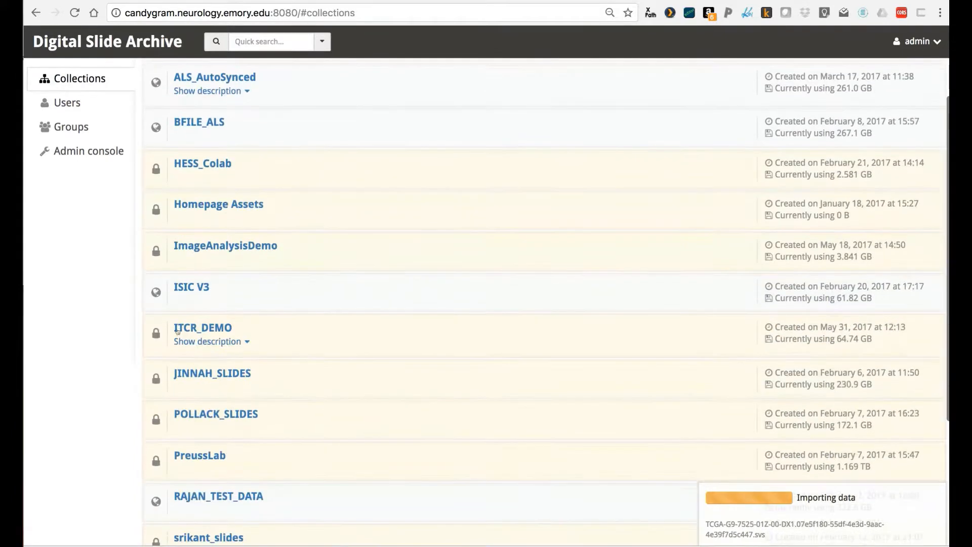
left_click(203, 327)
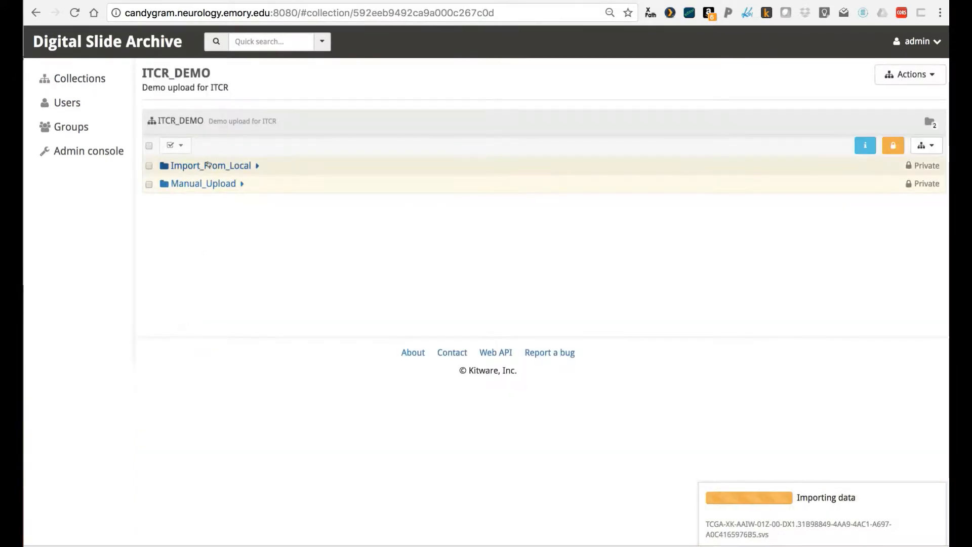
left_click(211, 165)
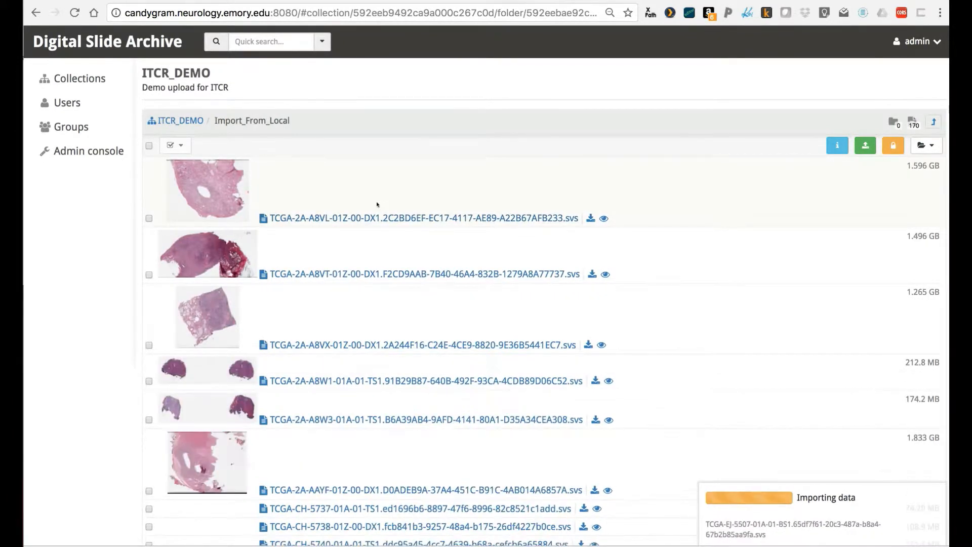
scroll("down", 3)
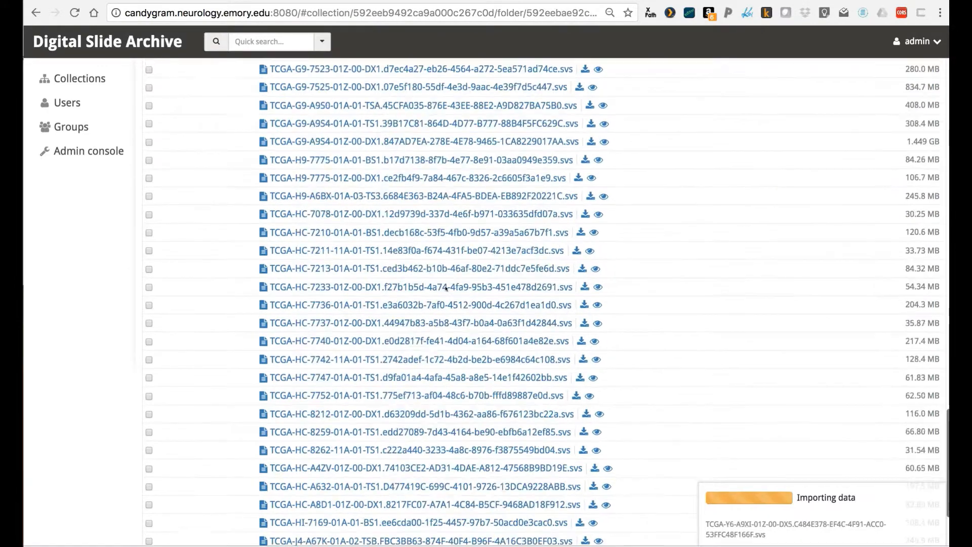
left_click(421, 286)
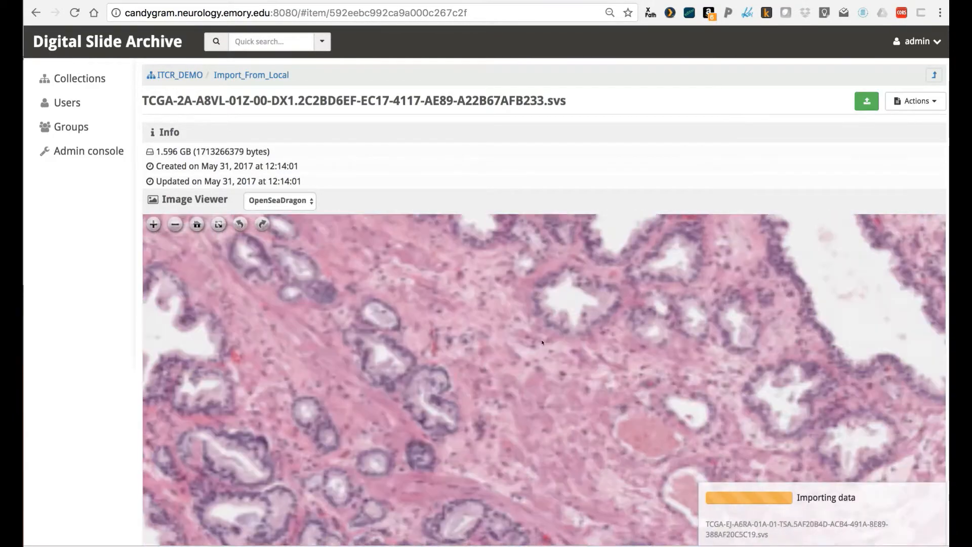
Edit the slide item and enter the description 'This is a test'.
scroll("down", 3)
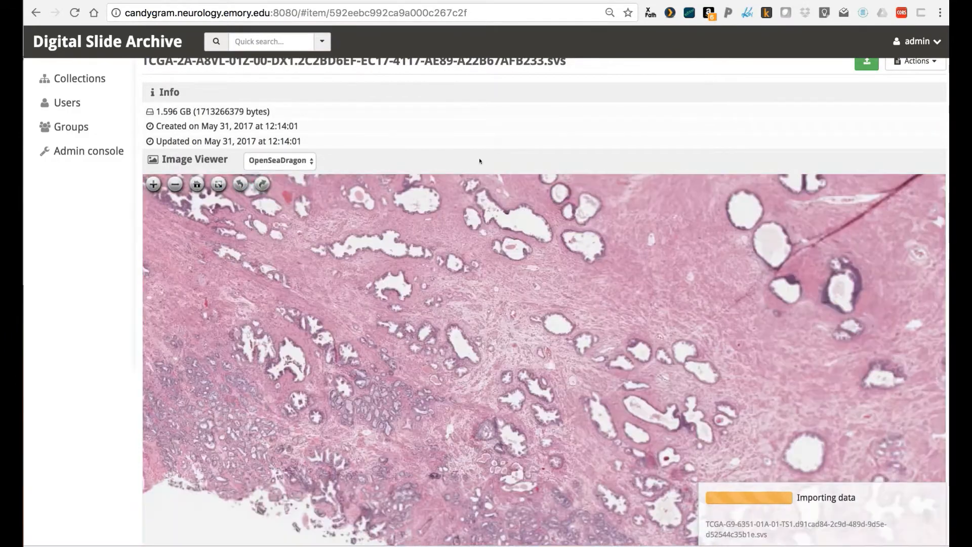
left_click(916, 100)
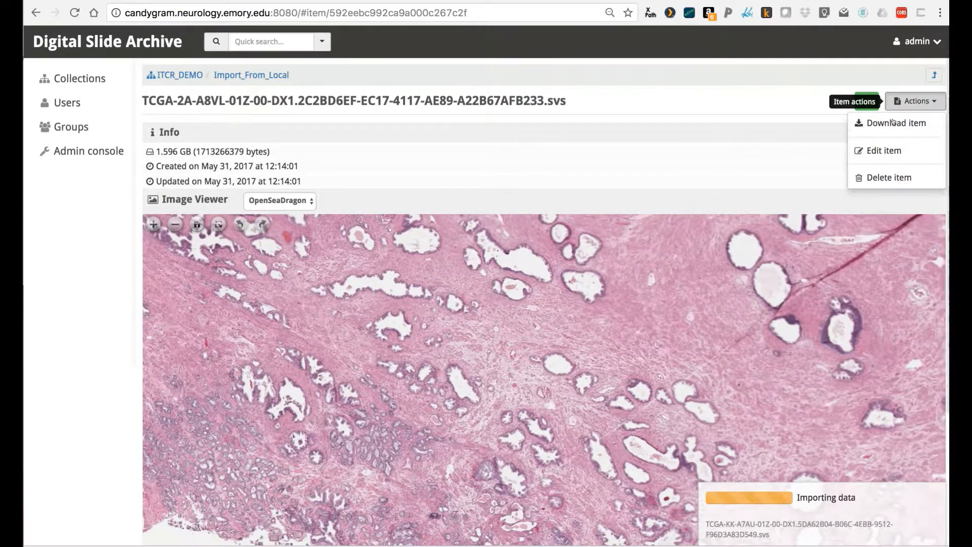
left_click(883, 149)
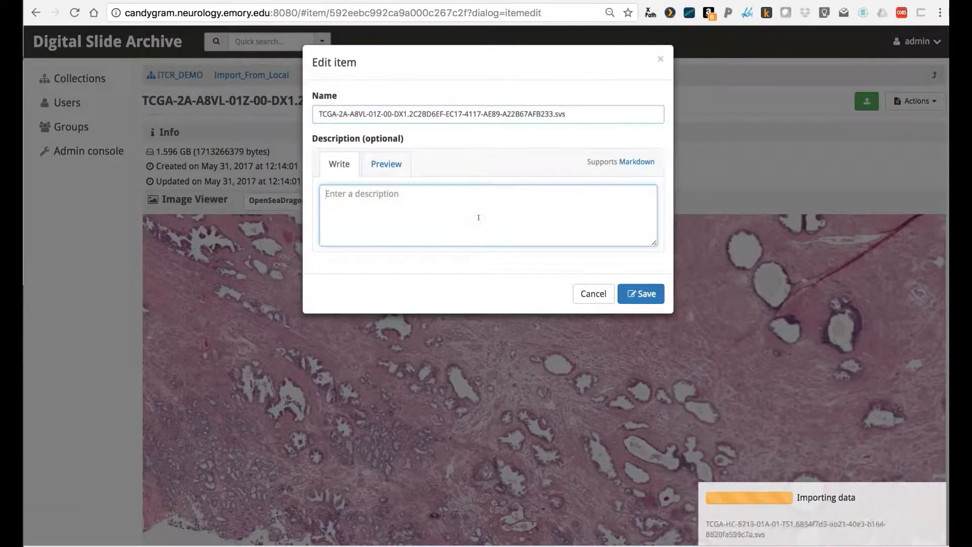
type("This is a test")
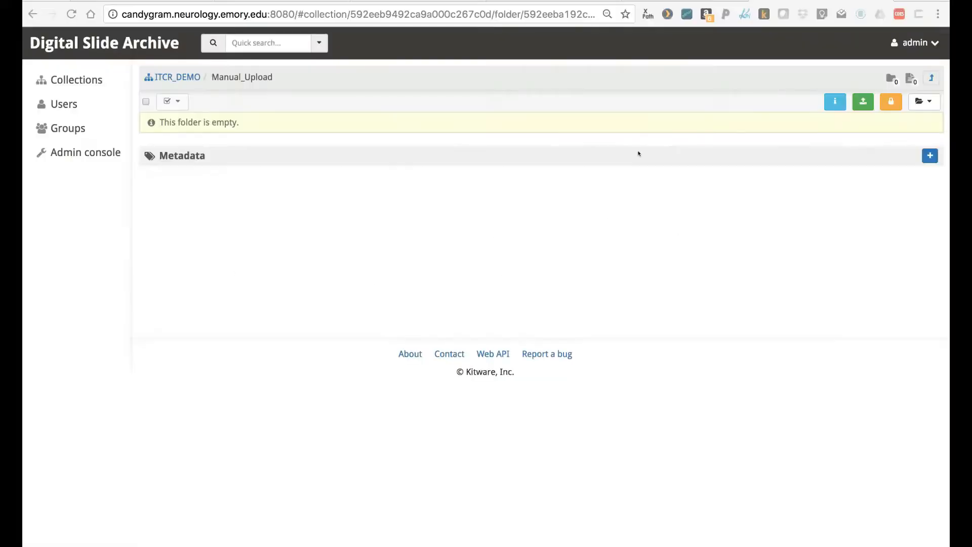
mouse_move(743, 107)
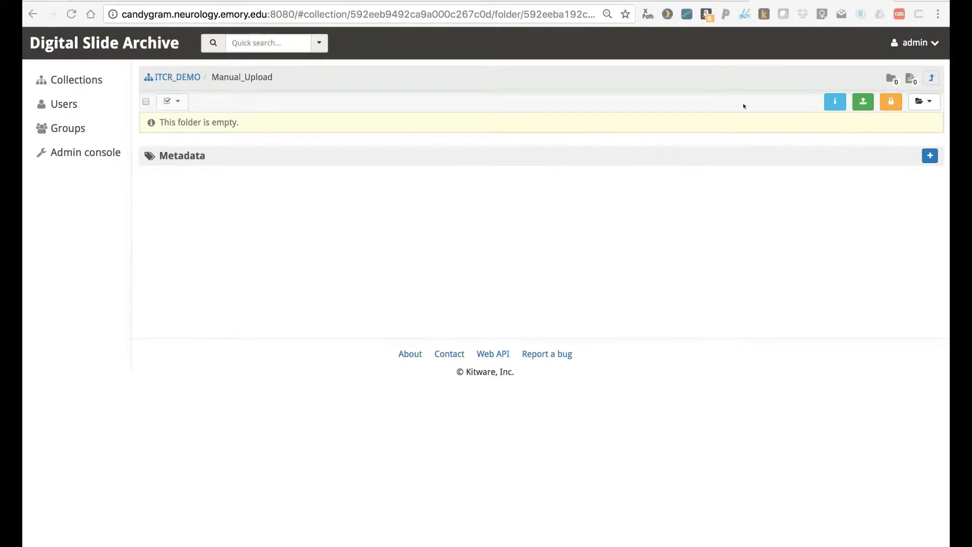
Bring up the Girder REST API documentation from the page footer.
left_click(863, 101)
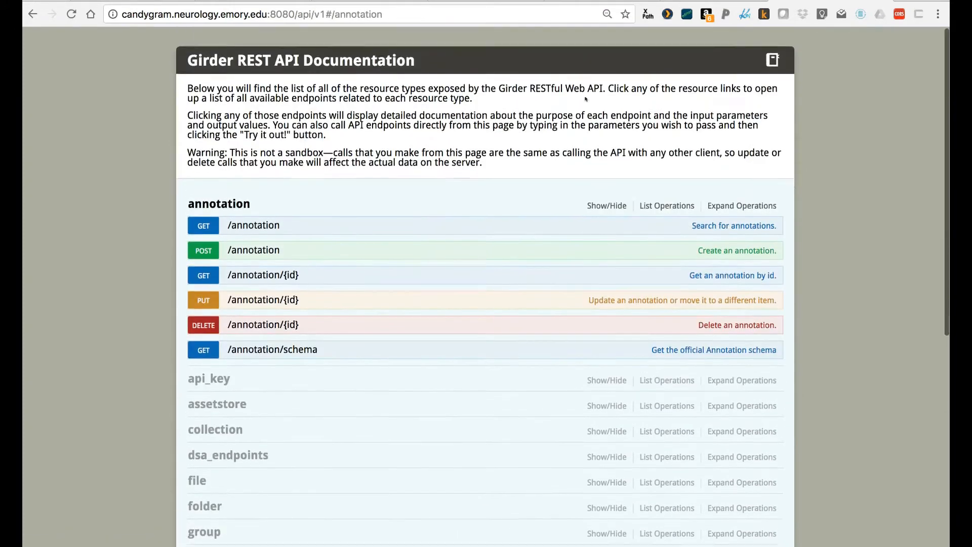
Reload the Manual_Upload folder so the uploaded 201.4 MB TCGA slide appears.
scroll("up", 3)
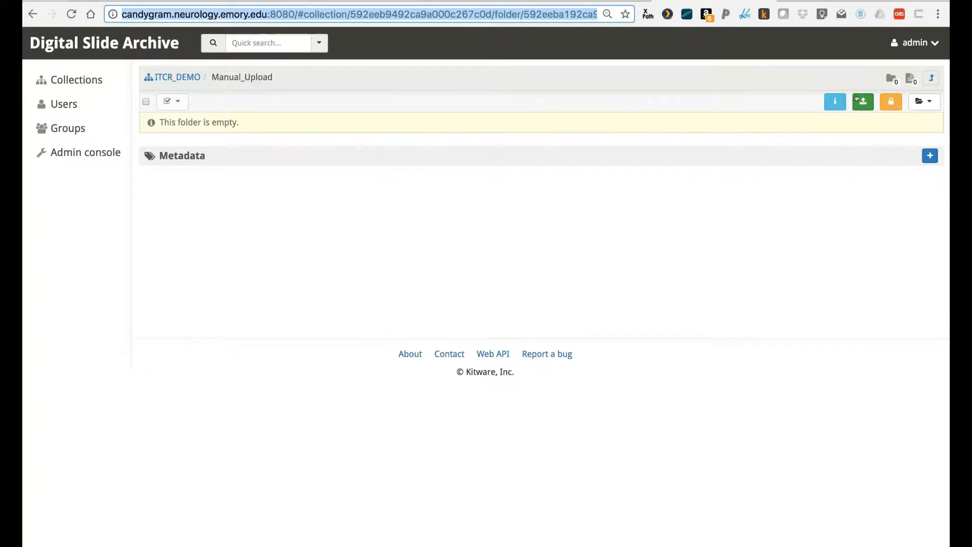
left_click(863, 101)
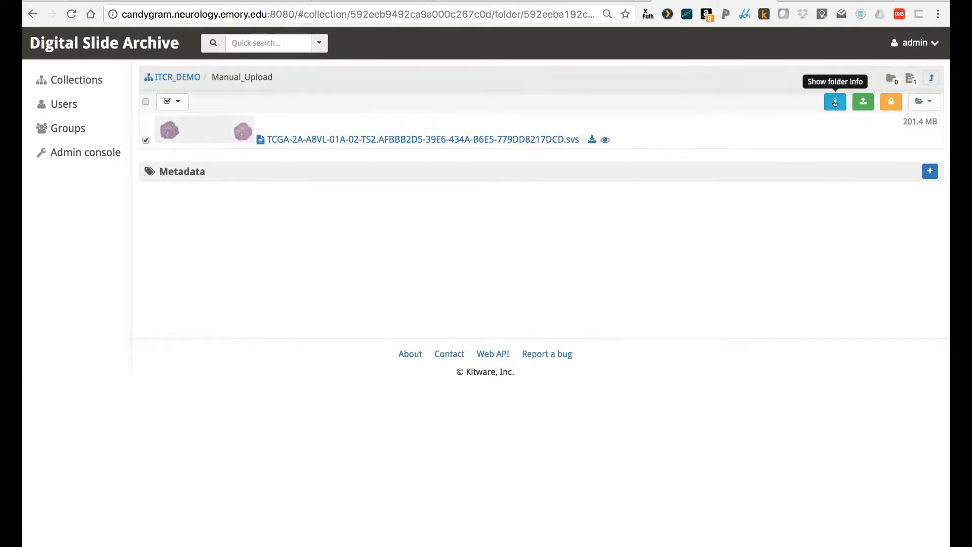
Navigate into Import_From_Local and view the 1.596 GB TCGA-2A-A8VL-01Z-00-DX1 slide's details.
left_click(422, 139)
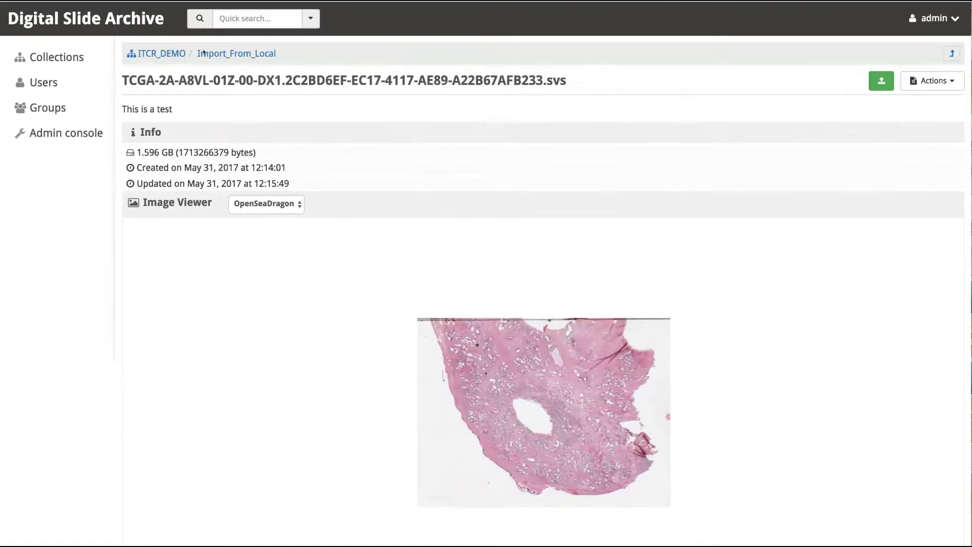
left_click(236, 53)
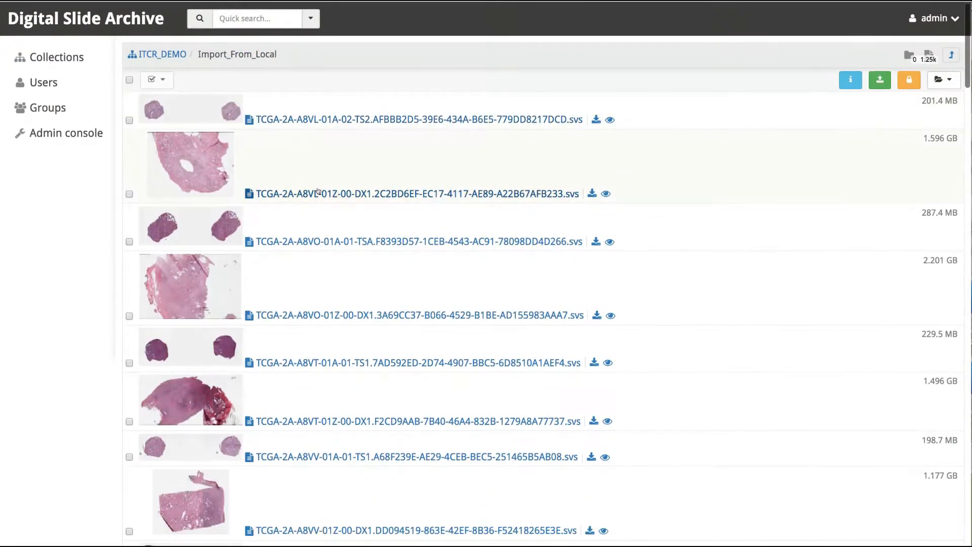
left_click(414, 193)
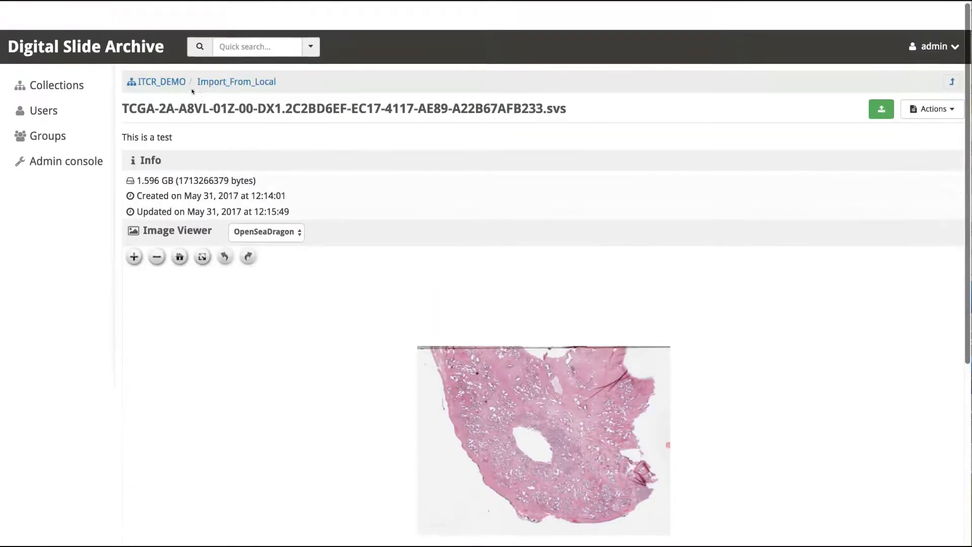
Add a simple metadata entry with key AtTheITCRMeeting and move to its Value field.
scroll("down", 3)
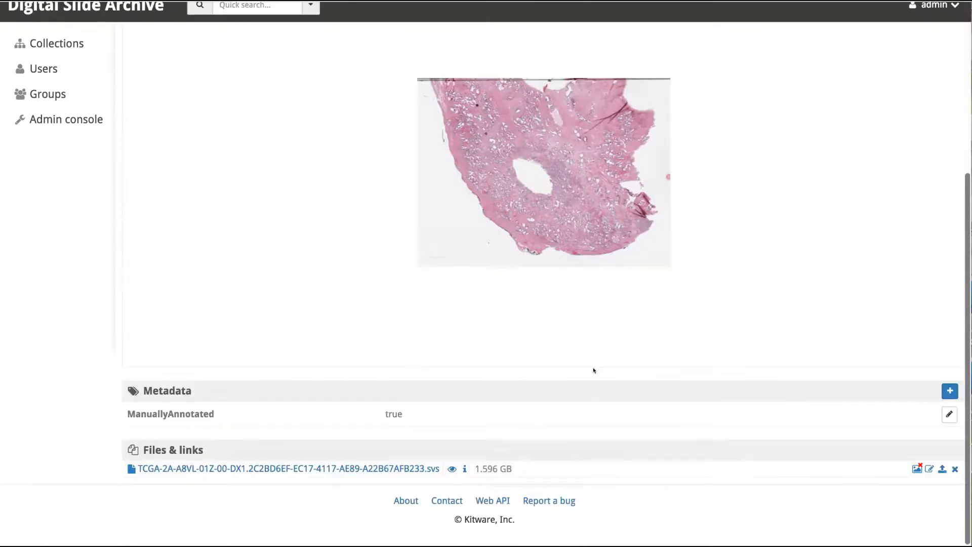
left_click(949, 391)
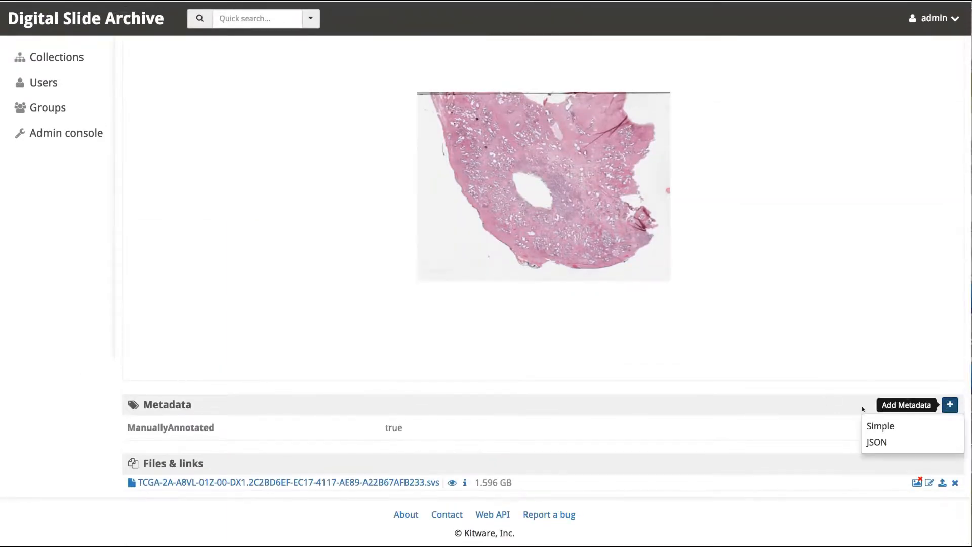
left_click(880, 426)
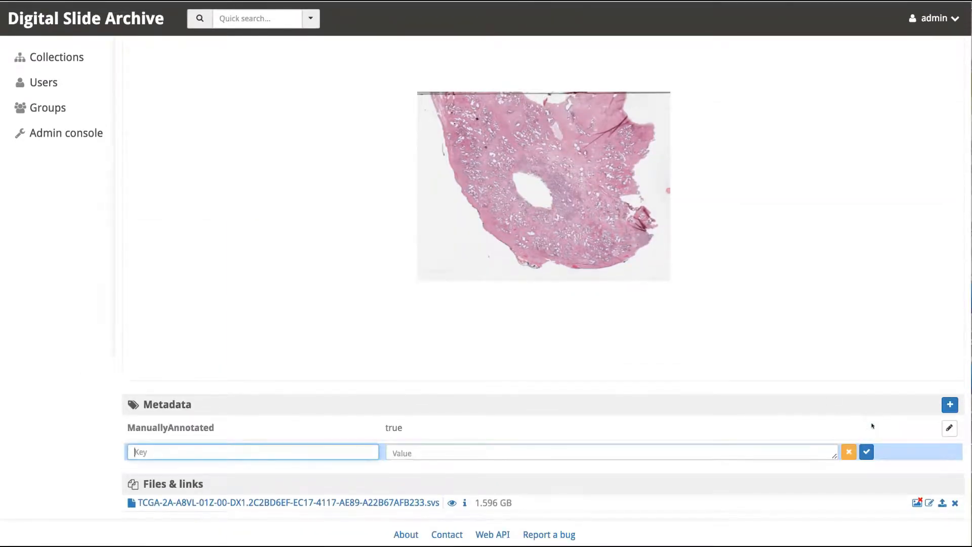
type("AtTheITCR")
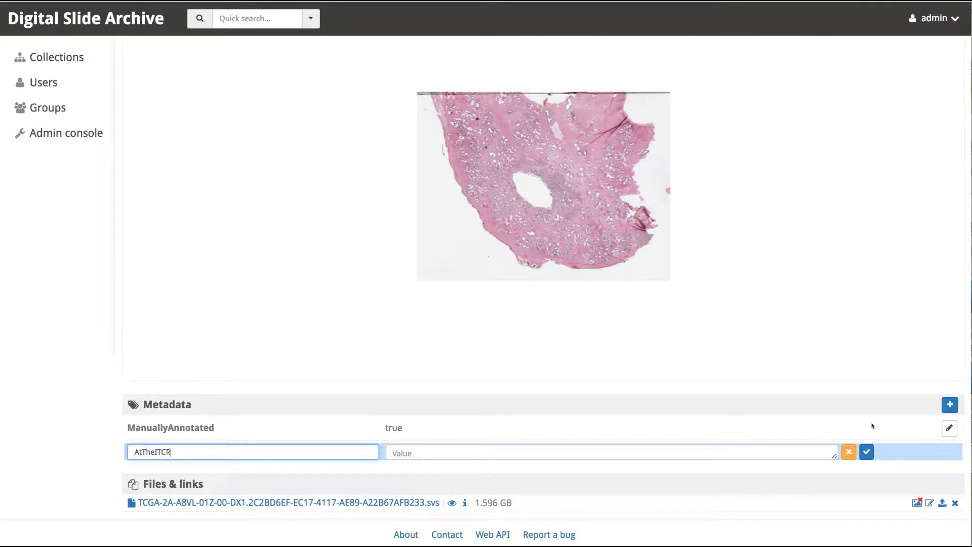
type("Meeting")
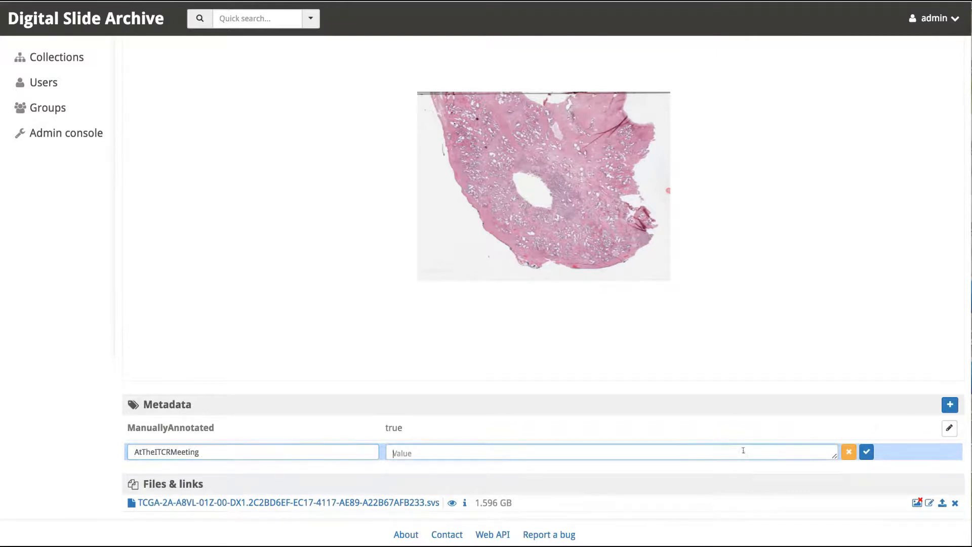
left_click(865, 451)
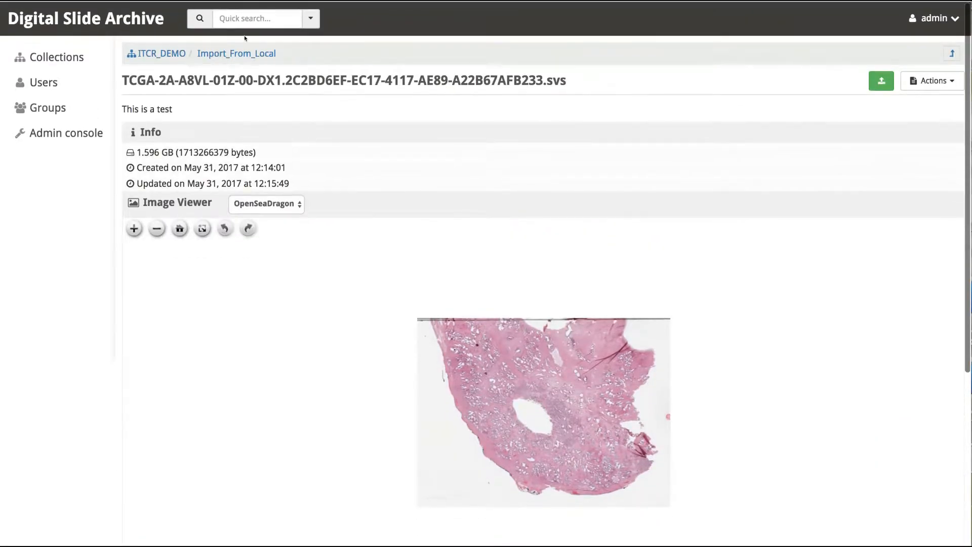
Create a subfolder named MovedSomeData inside Import_From_Local via Folder actions.
left_click(236, 54)
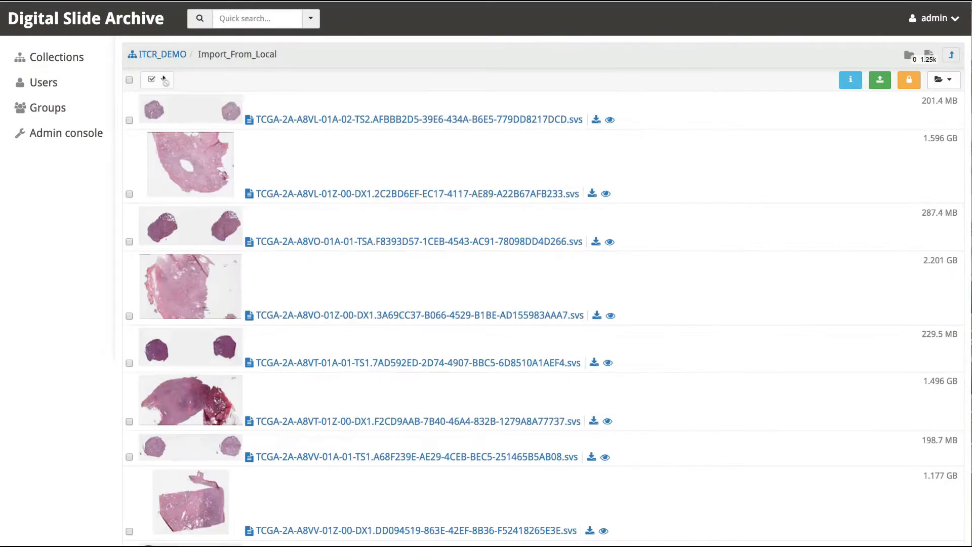
left_click(940, 79)
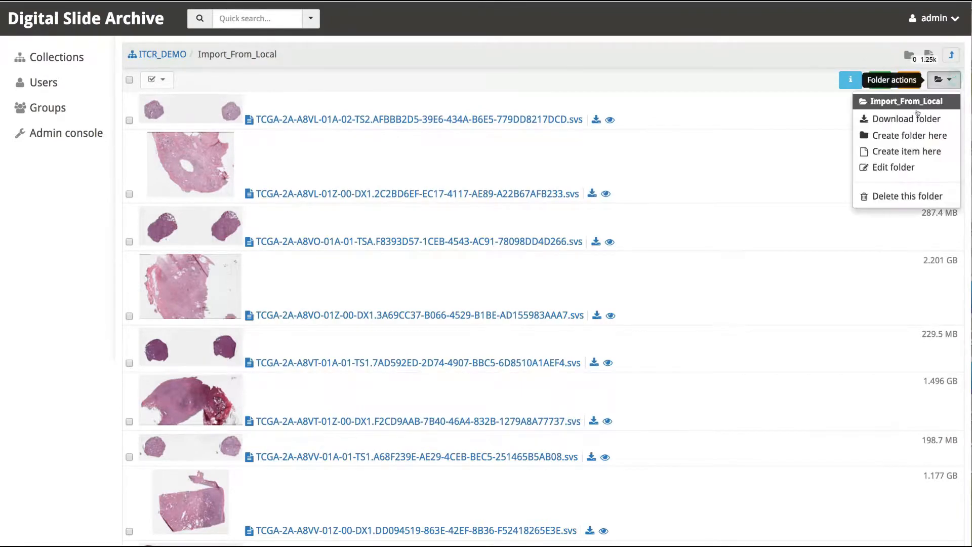
left_click(909, 135)
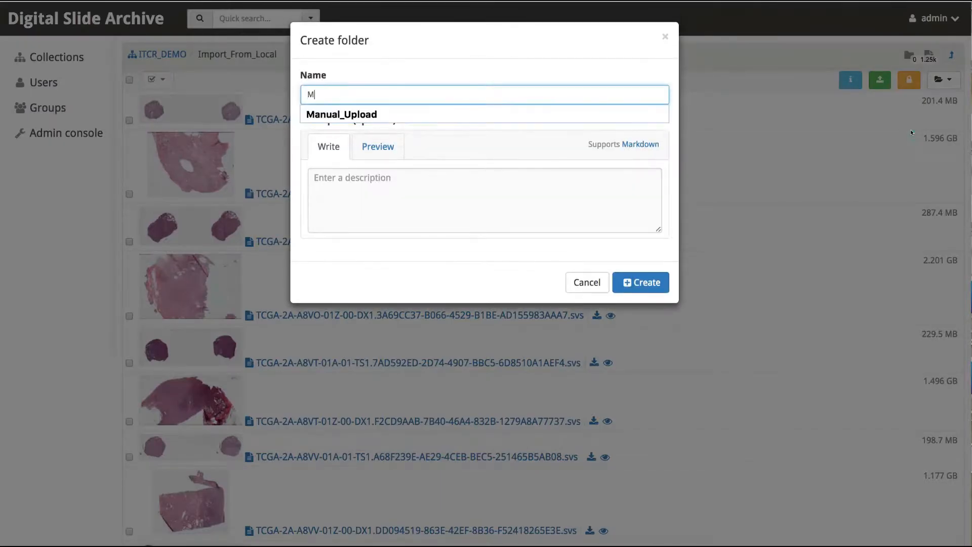
type("ovedSome")
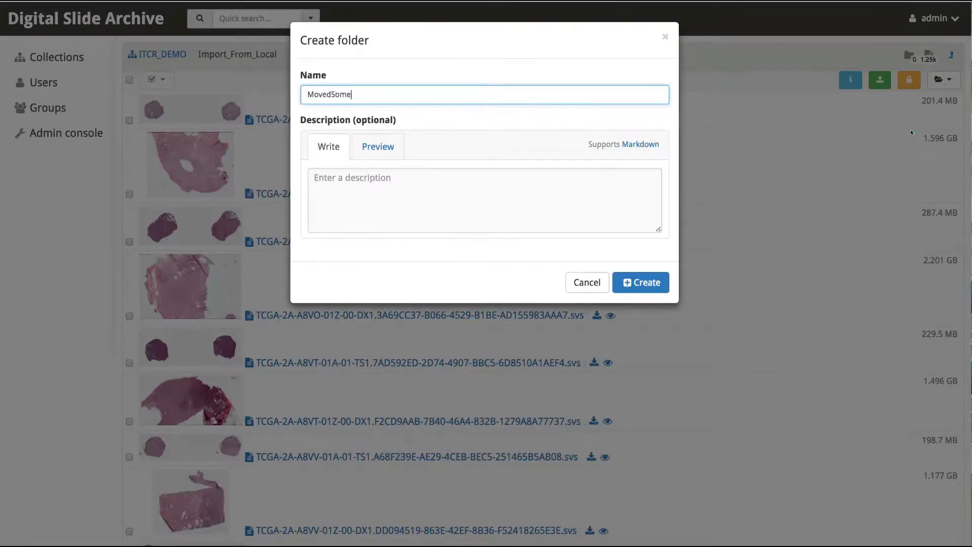
type("Data")
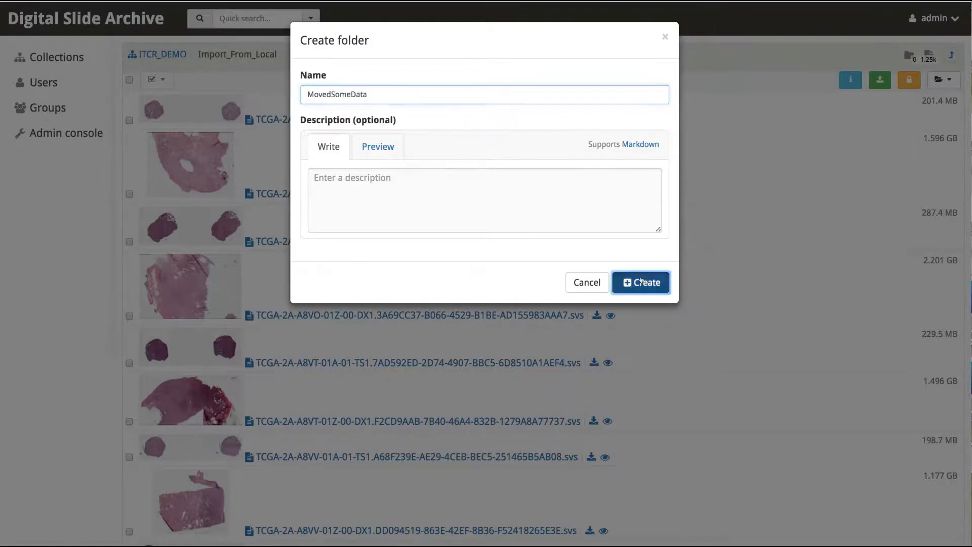
left_click(640, 283)
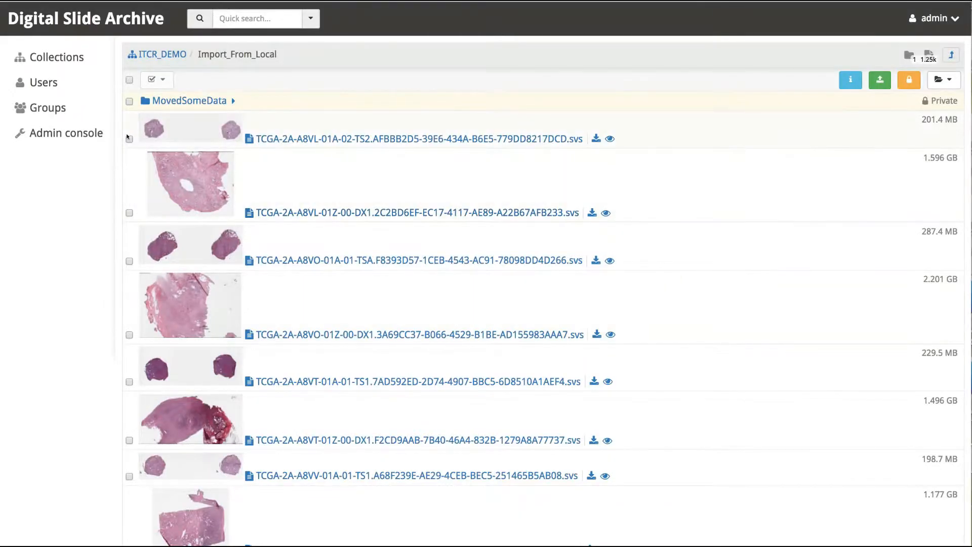
Move the six checked TCGA slides into the MovedSomeData folder and view them there.
left_click(129, 139)
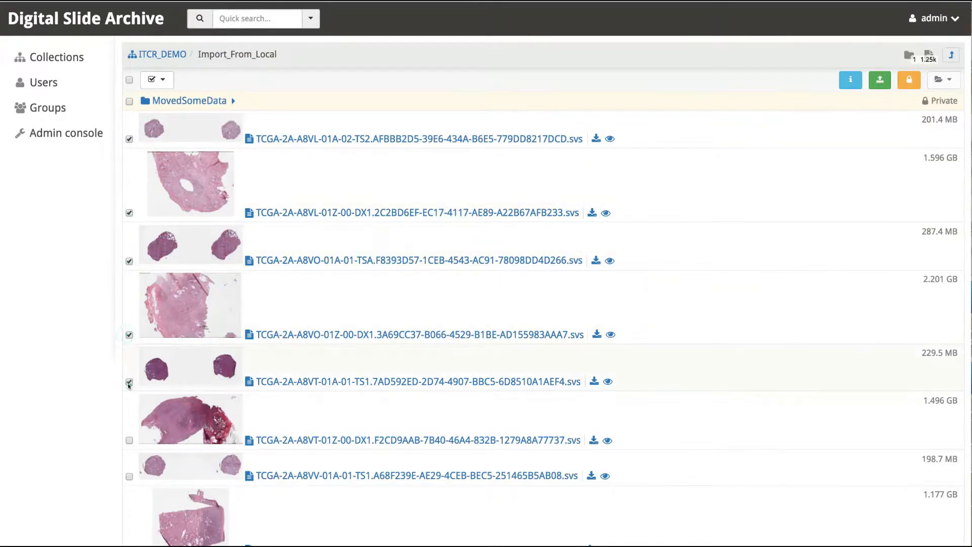
left_click(153, 79)
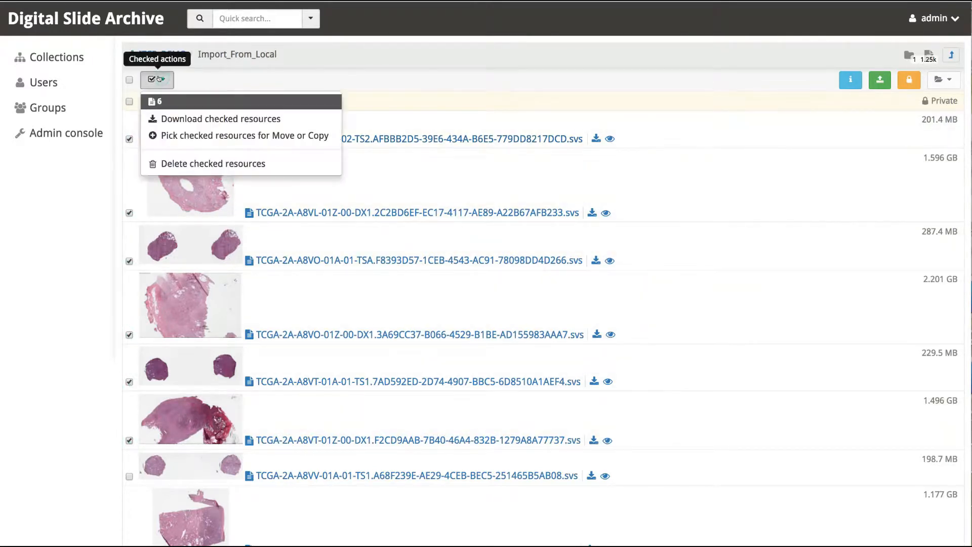
left_click(244, 134)
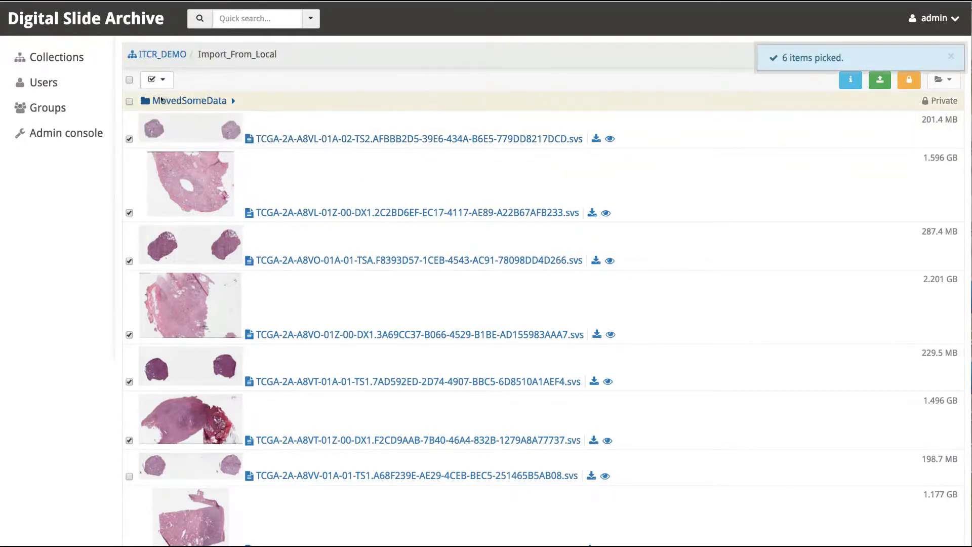
left_click(153, 79)
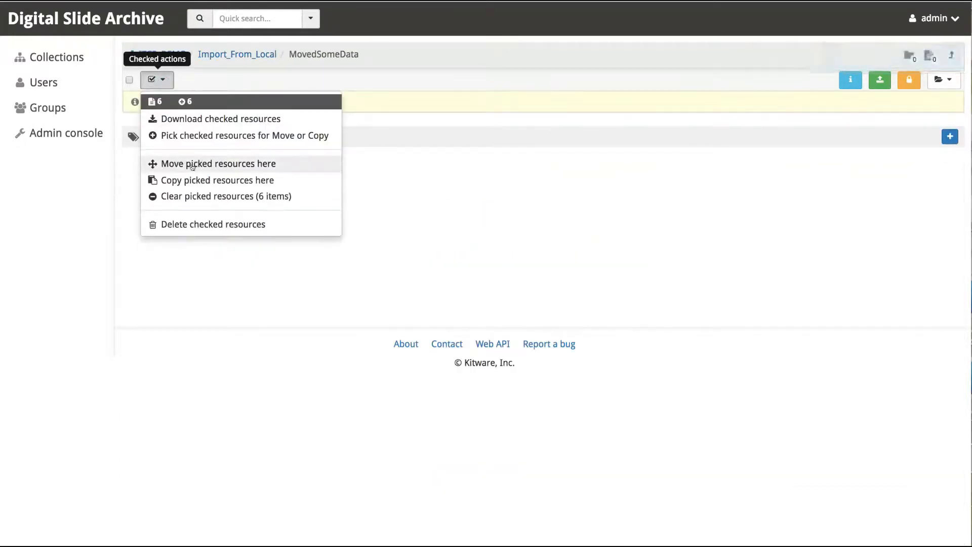
left_click(218, 164)
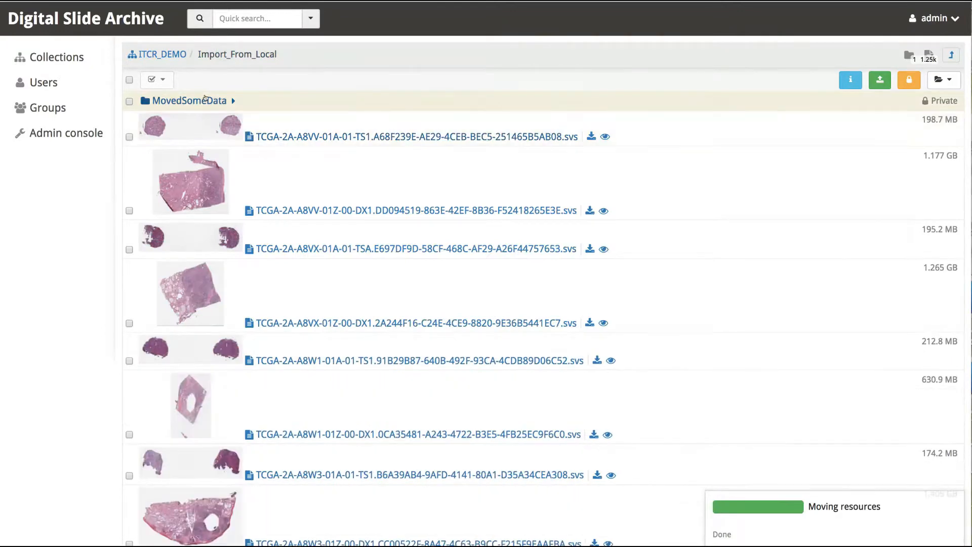
left_click(189, 100)
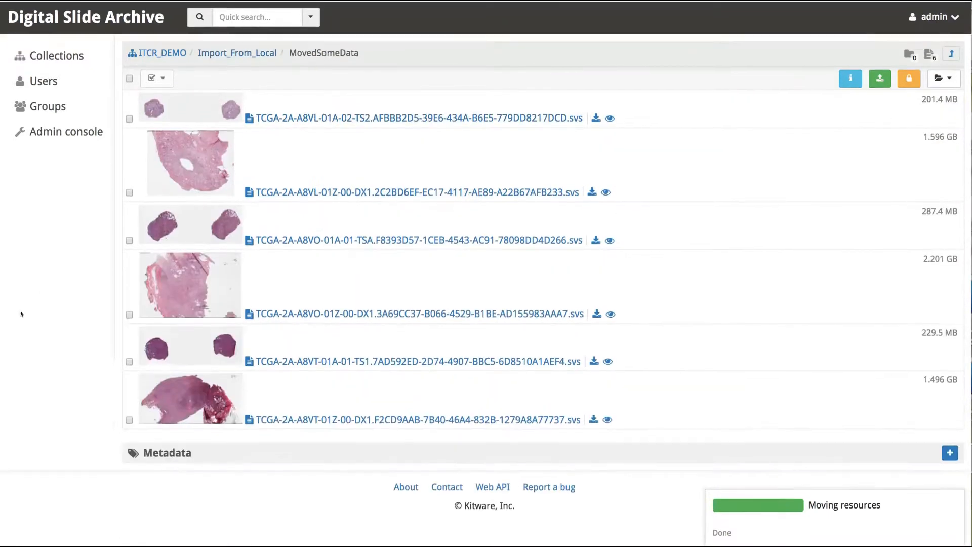
Bring up the Simple/JSON choices for adding metadata to MovedSomeData.
left_click(949, 455)
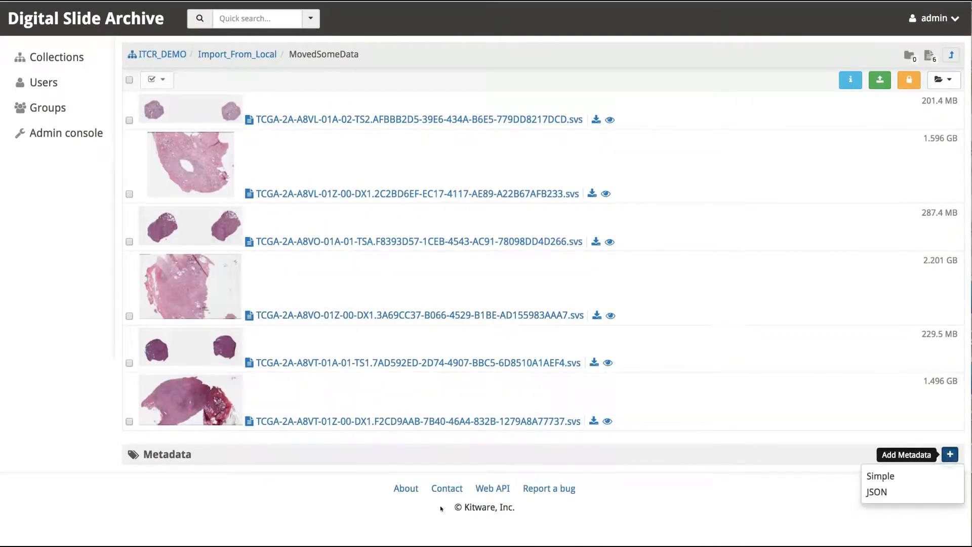
Save a simple metadata entry FurtherAnalysisNeeded = true on the folder and return to the welcome page.
left_click(880, 476)
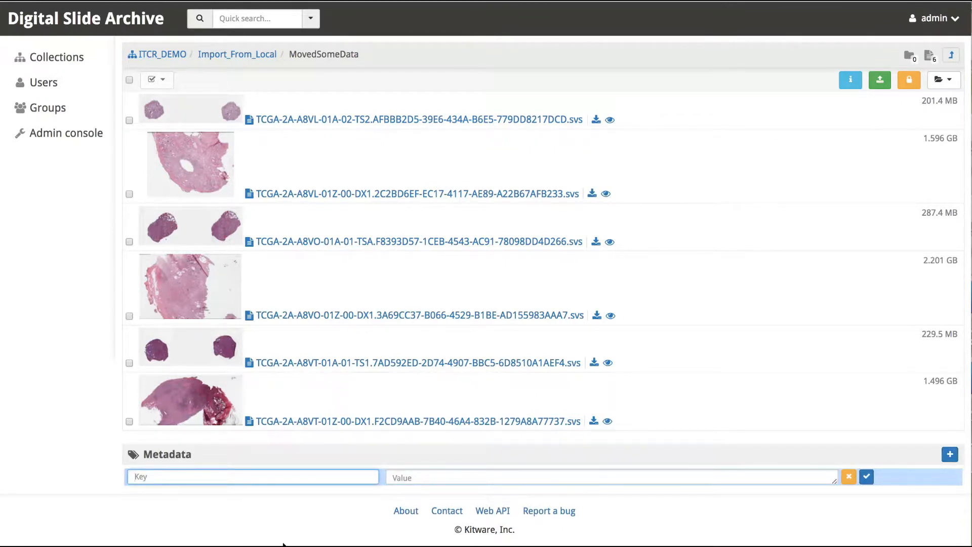
type("FurthreA")
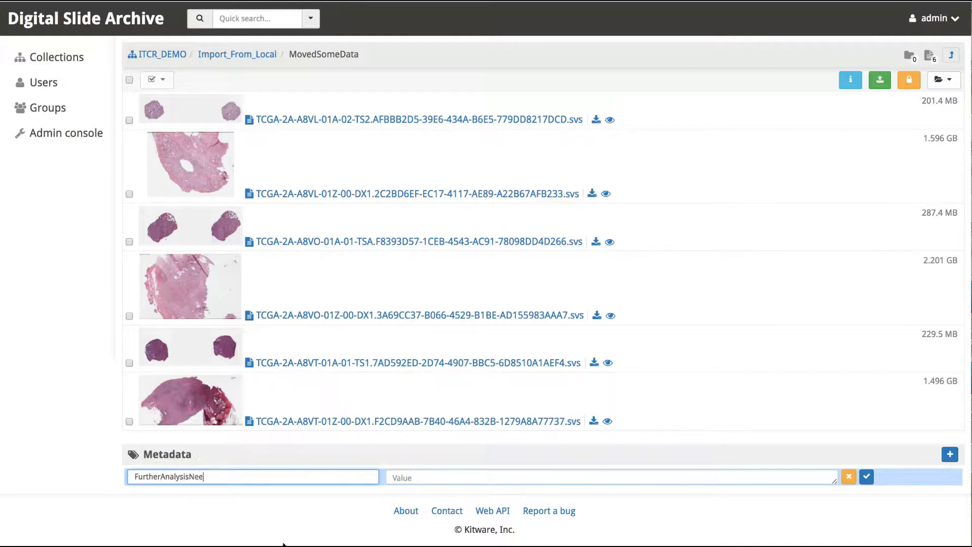
type("tru")
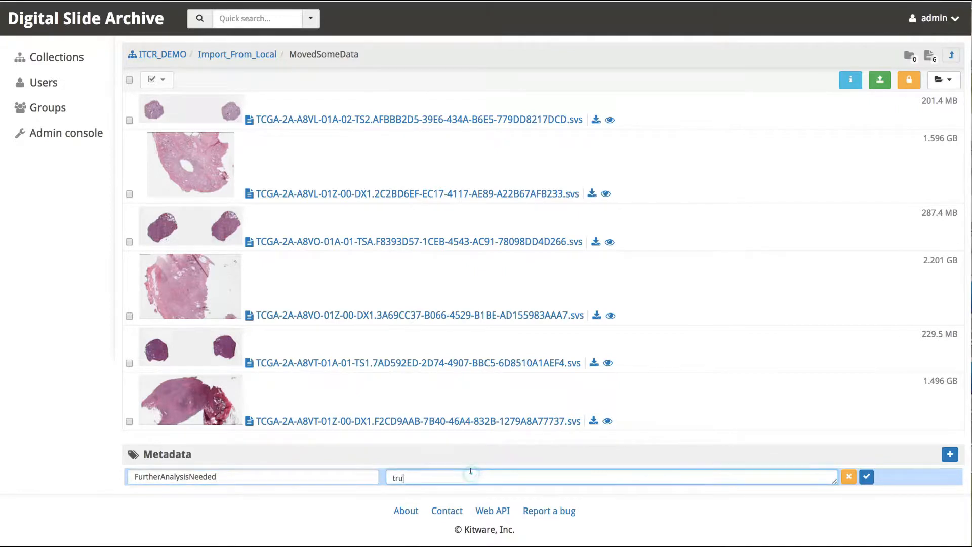
left_click(866, 476)
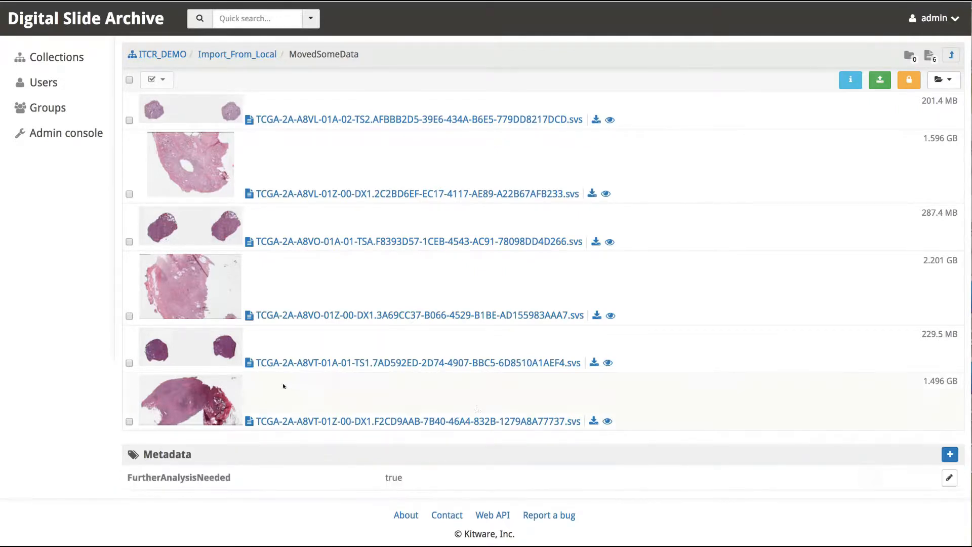
mouse_move(225, 78)
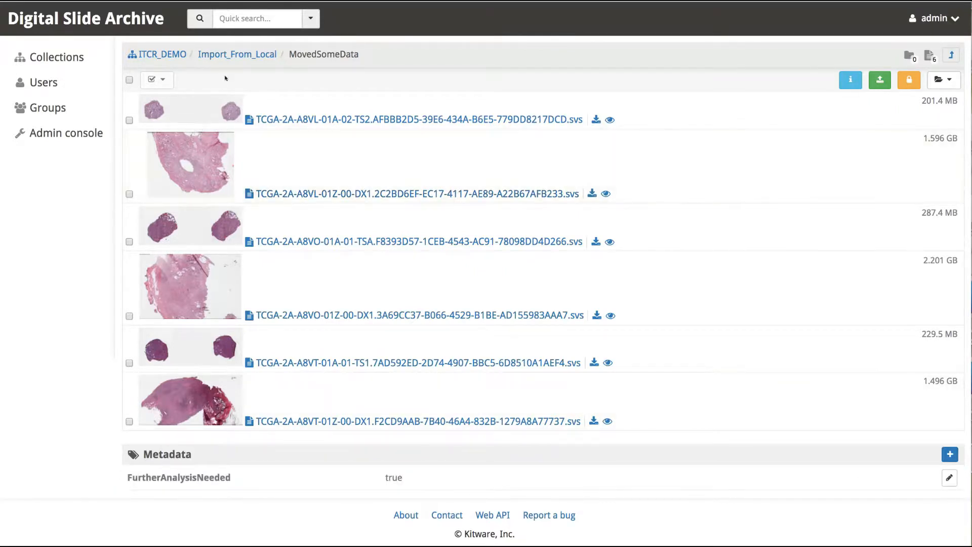
left_click(237, 53)
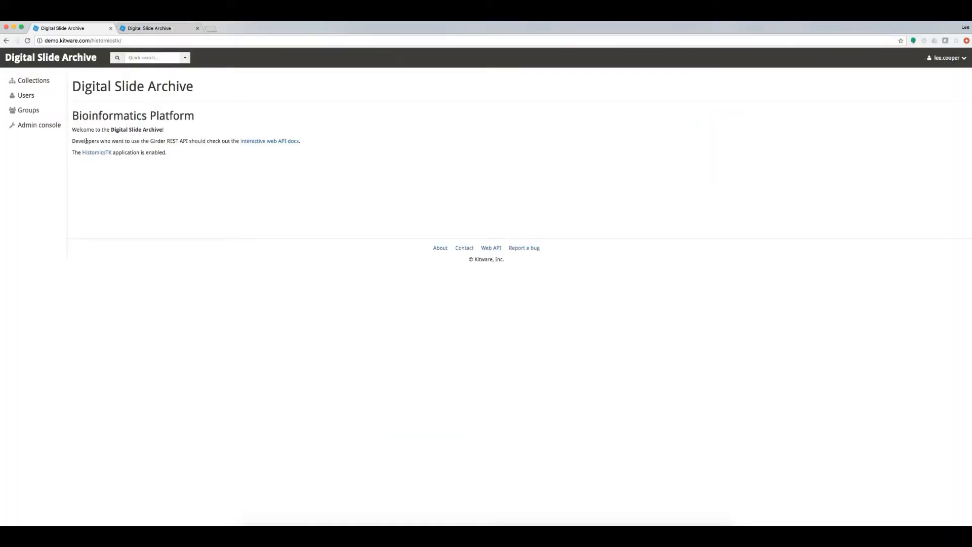
mouse_move(96, 153)
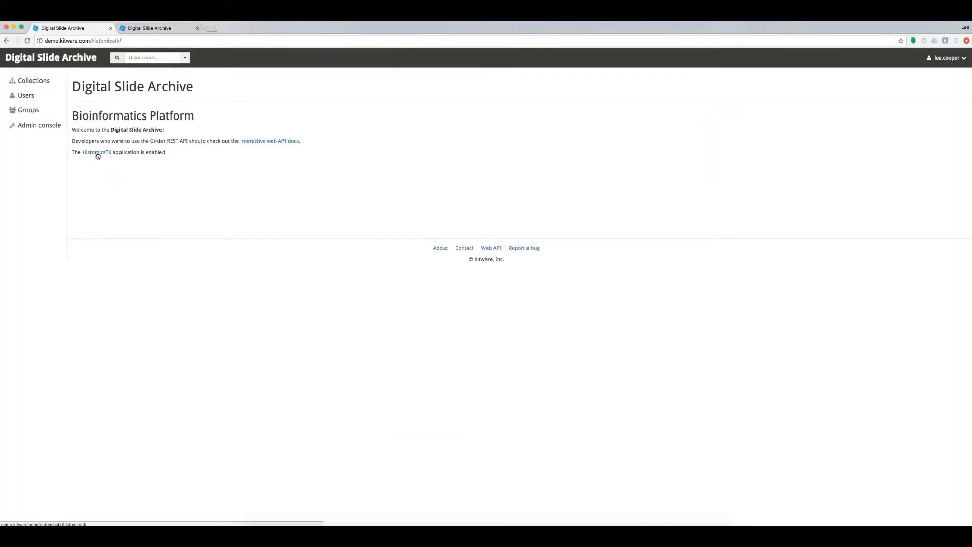
Launch HistomicsTK from the Digital Slide Archive welcome page.
left_click(95, 153)
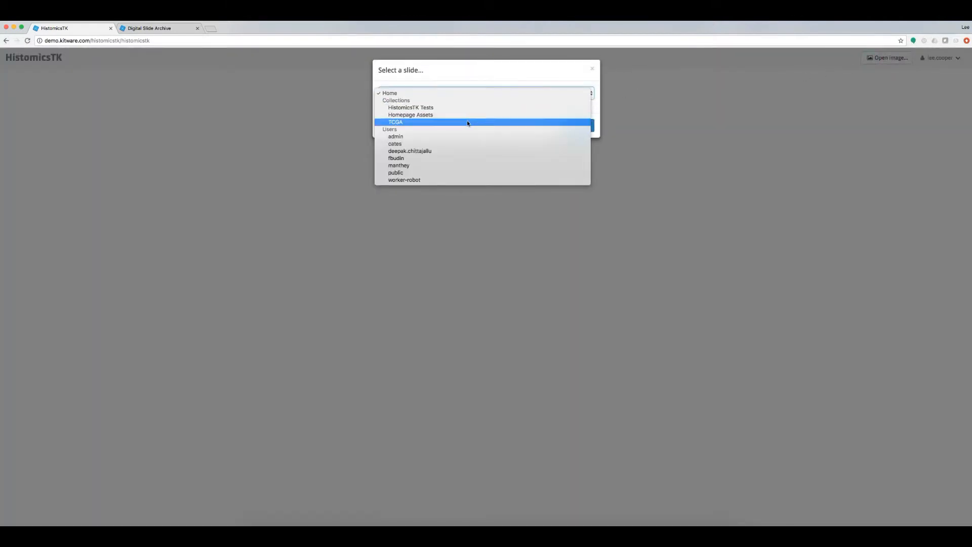
Select the TCGA-HT-7474 slide from TCGA > Sample Images and load it in the viewer.
left_click(396, 121)
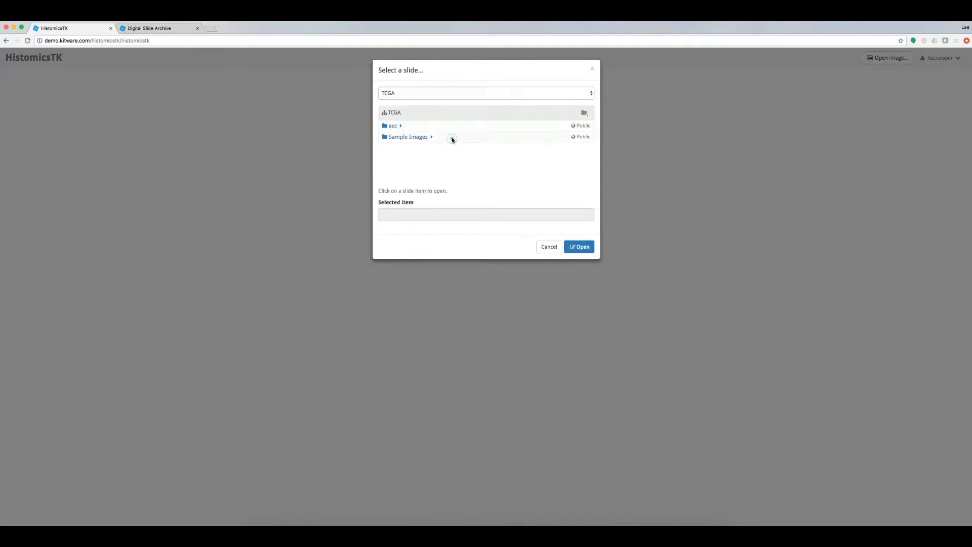
left_click(408, 137)
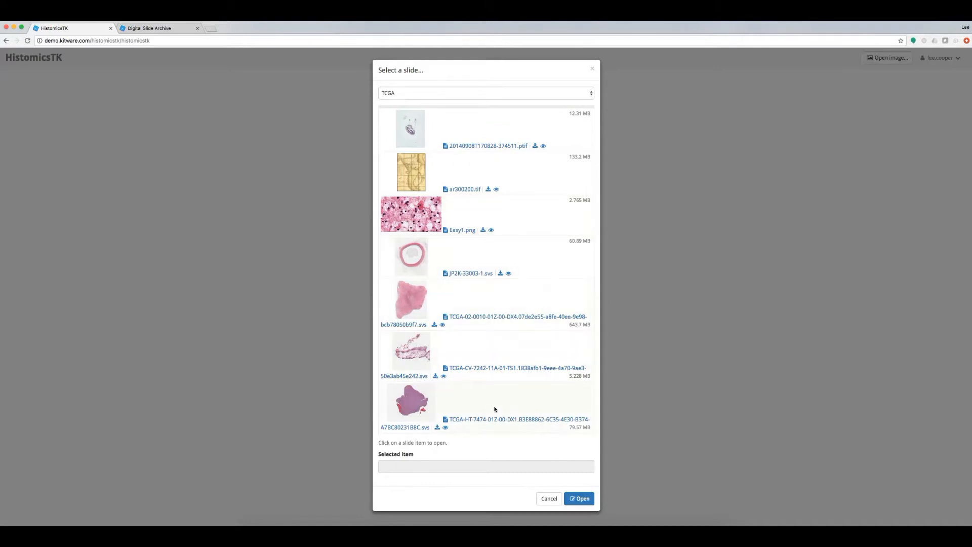
left_click(496, 419)
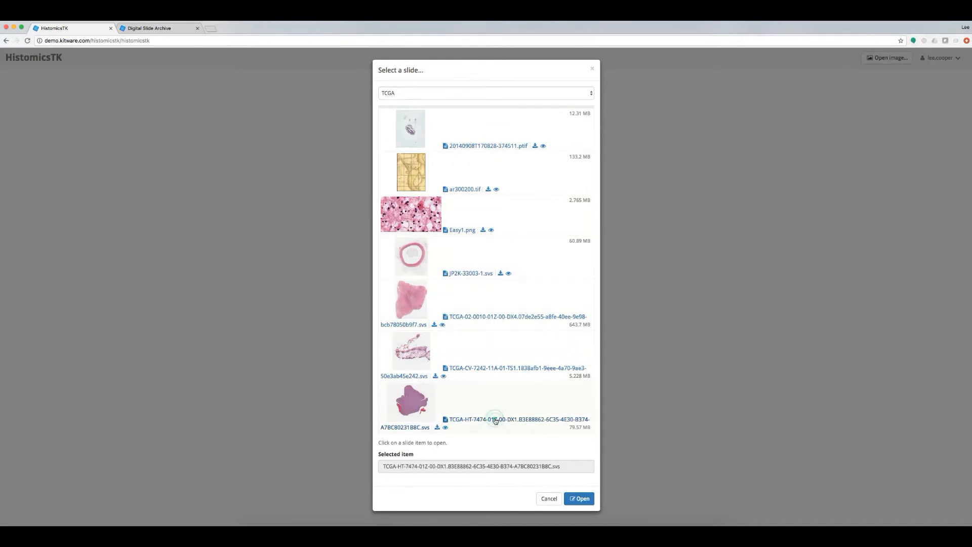
mouse_move(526, 472)
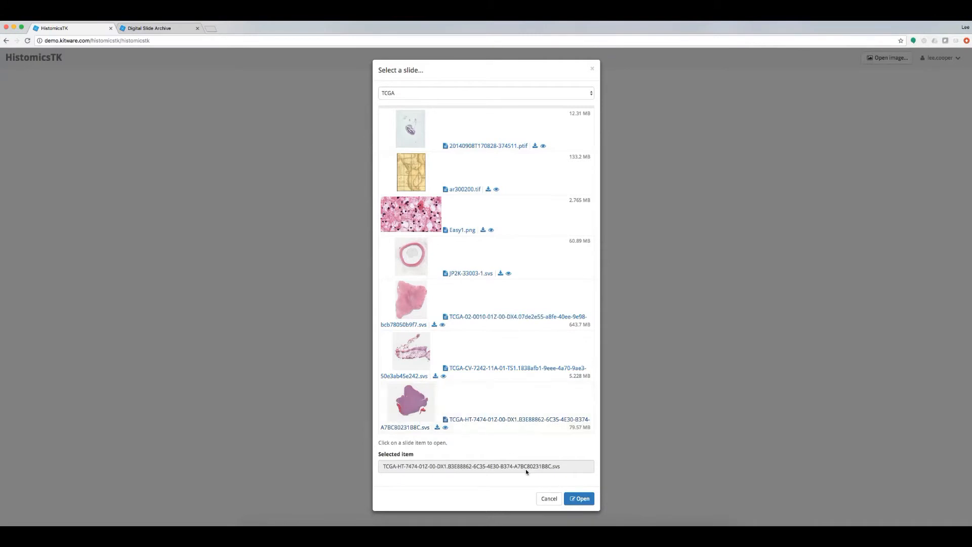
left_click(578, 498)
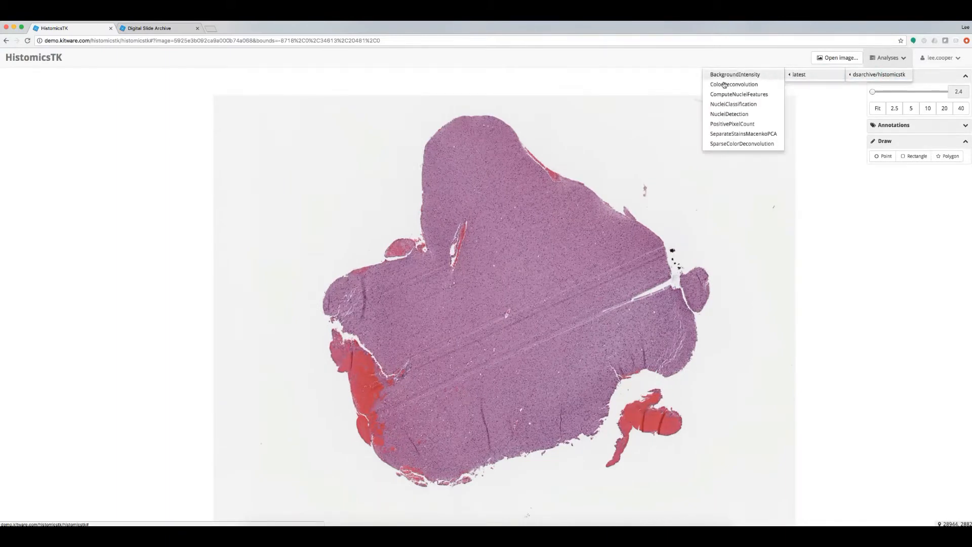
Choose the ComputeNucleiFeatures analysis from the Analyses menu.
left_click(738, 93)
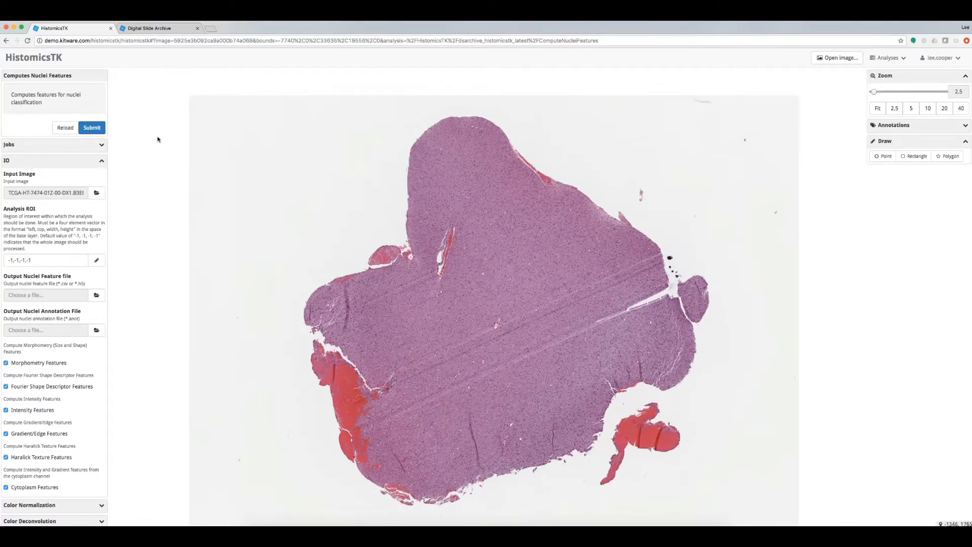
mouse_move(123, 159)
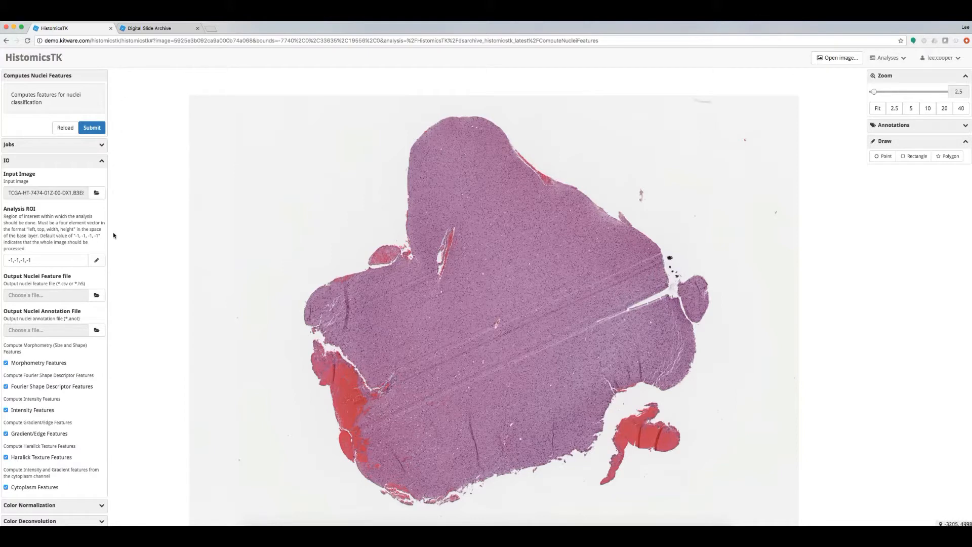
mouse_move(146, 324)
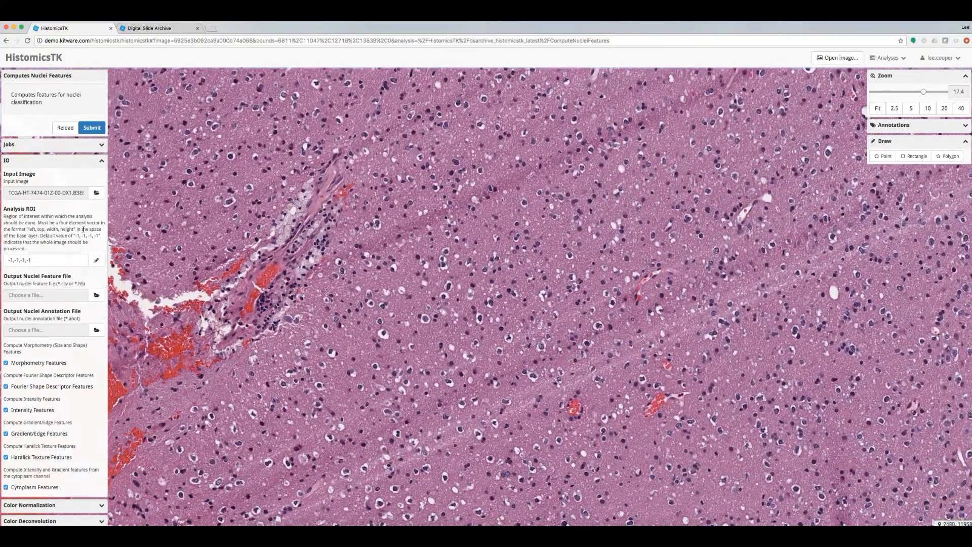
mouse_move(96, 260)
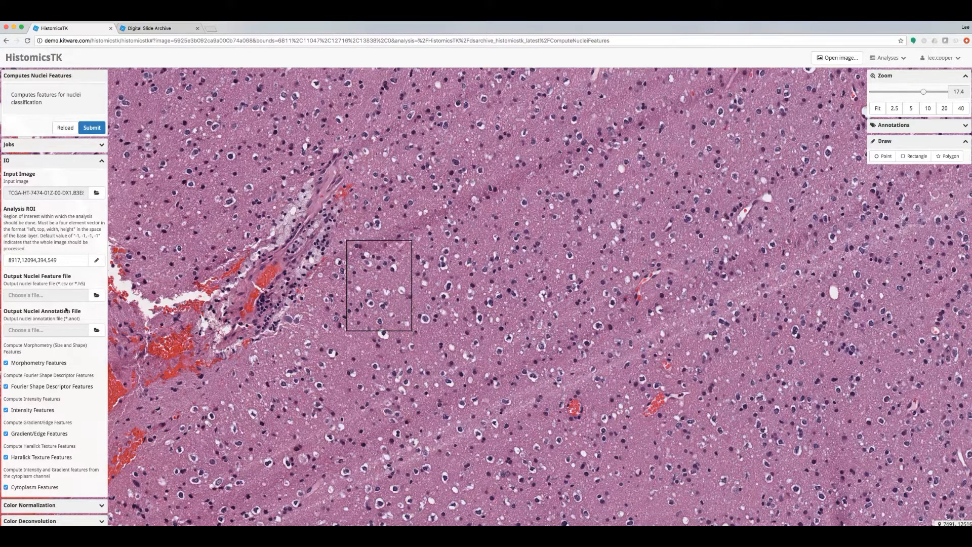
Set the nuclei feature output to Region2.csv in the Public folder.
left_click(96, 295)
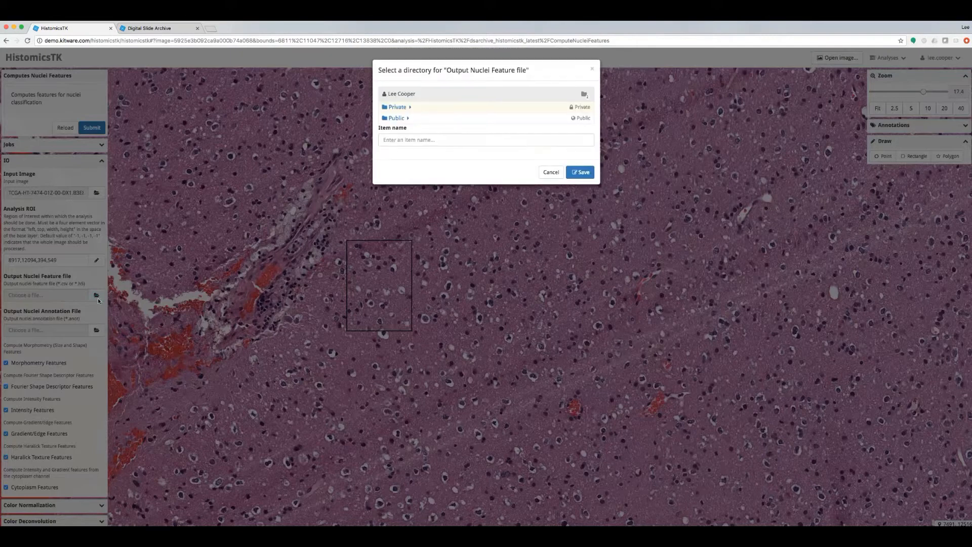
left_click(396, 117)
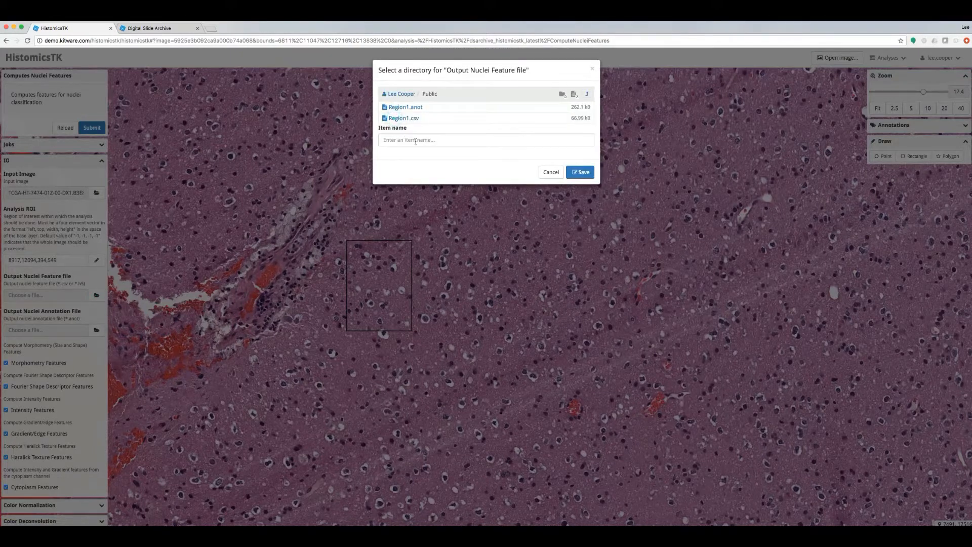
left_click(485, 140)
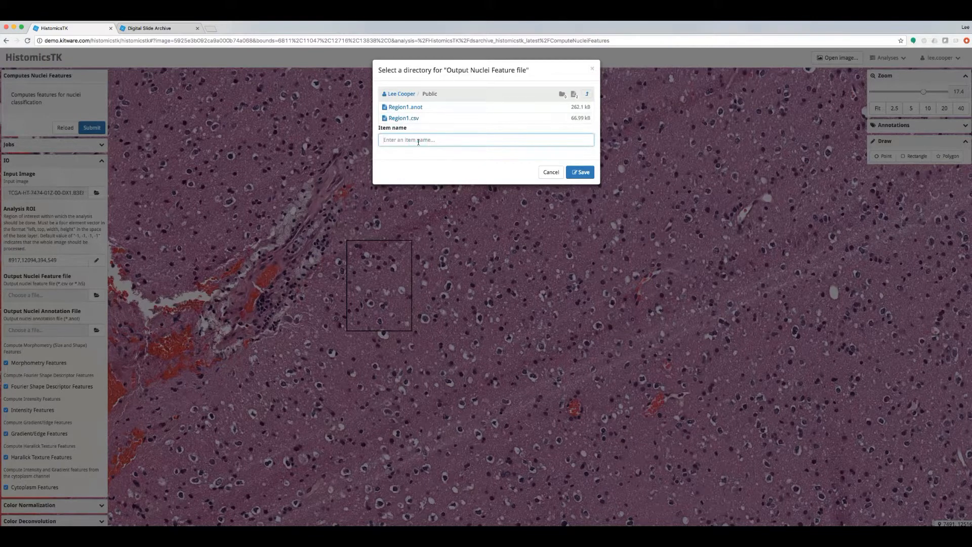
type("Region2.csv")
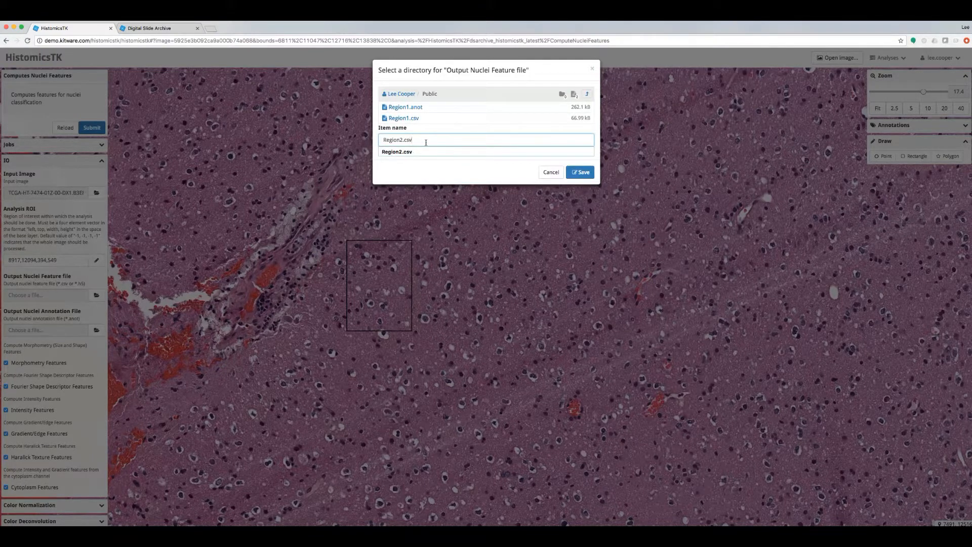
left_click(579, 172)
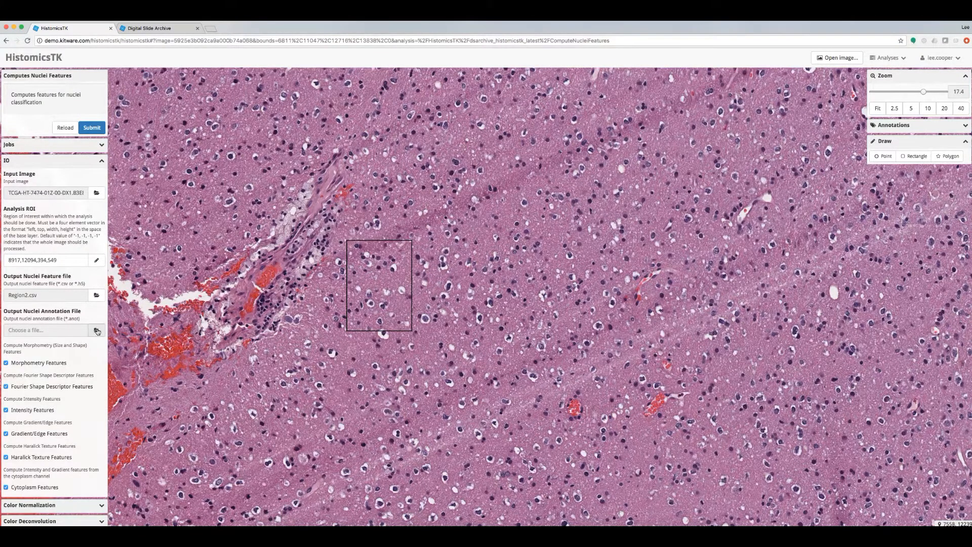
Set the nuclei annotation output to Region2.anot.
left_click(97, 330)
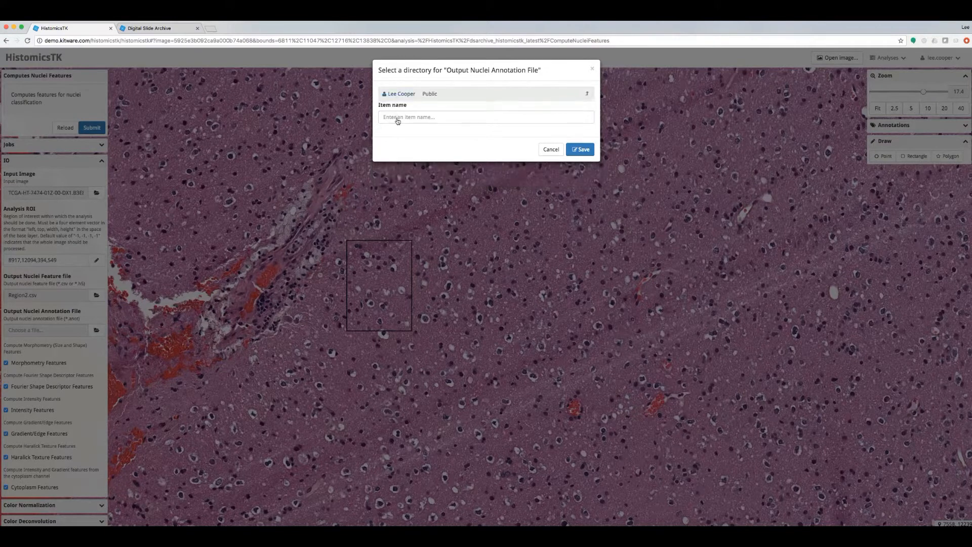
type("Region2.")
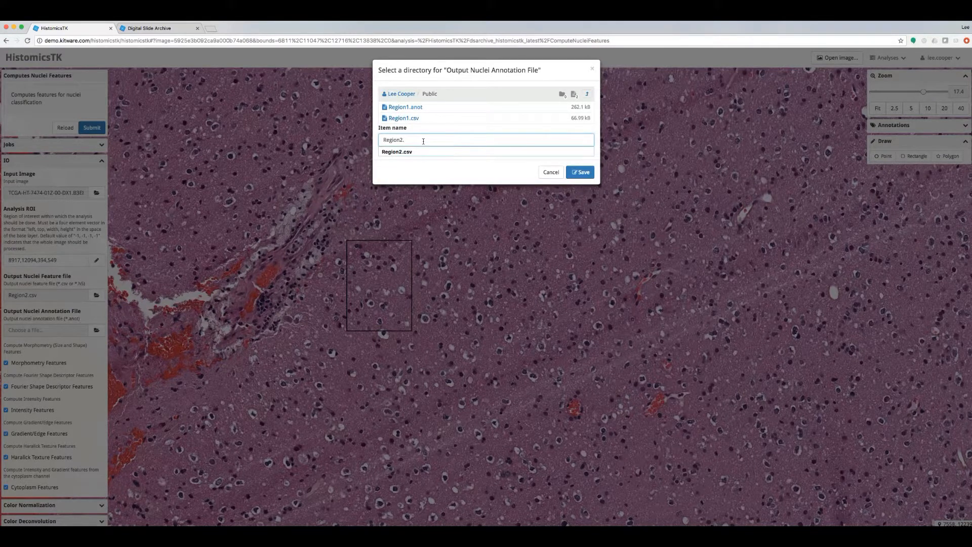
type("anot")
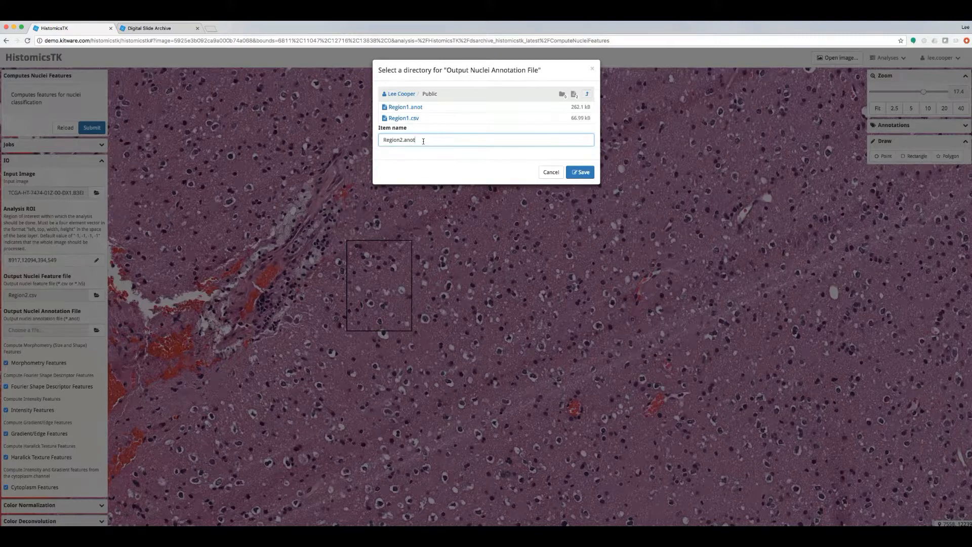
left_click(579, 172)
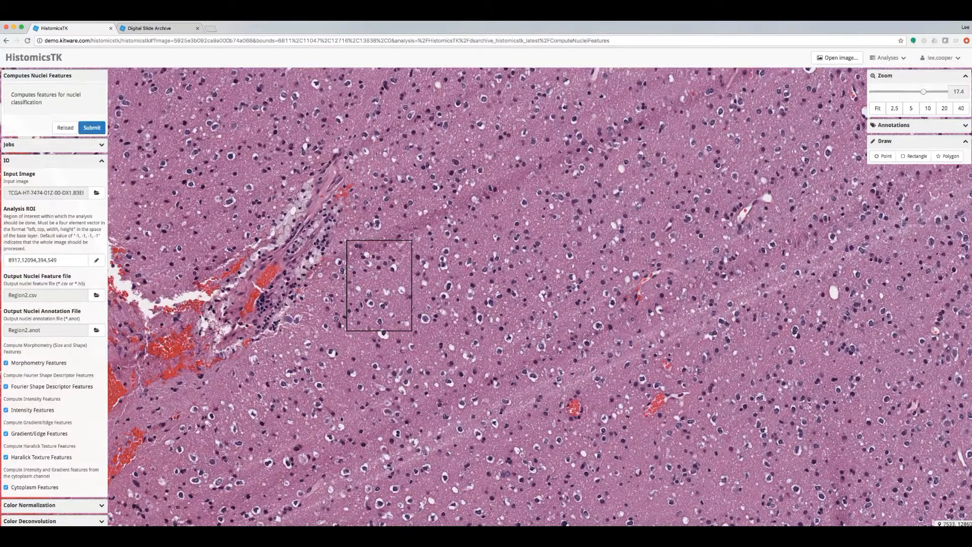
Submit the job and reveal the running ComputeNucleiFeatures entry in the Jobs panel.
scroll("down", 3)
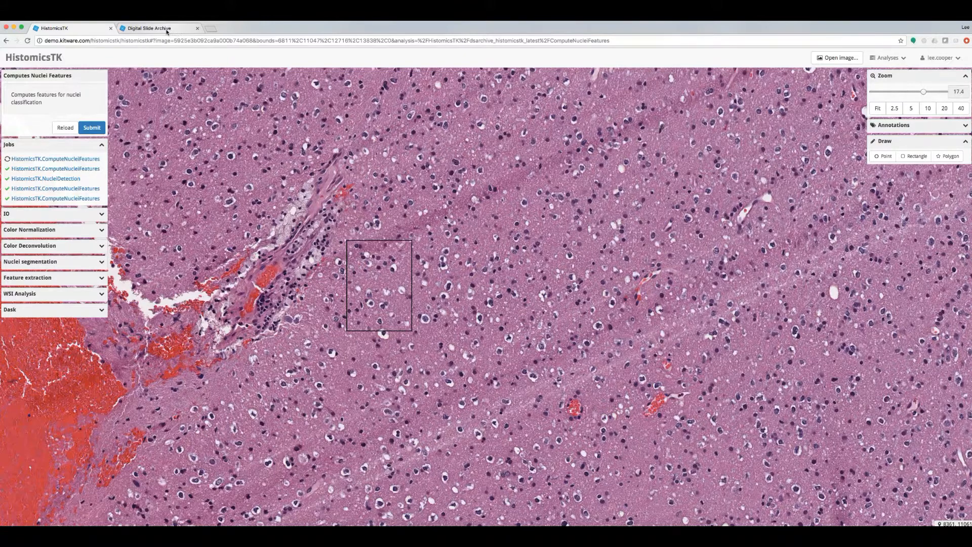
Switch to the slide archive and open the running ComputeNucleiFeatures job's details.
left_click(149, 29)
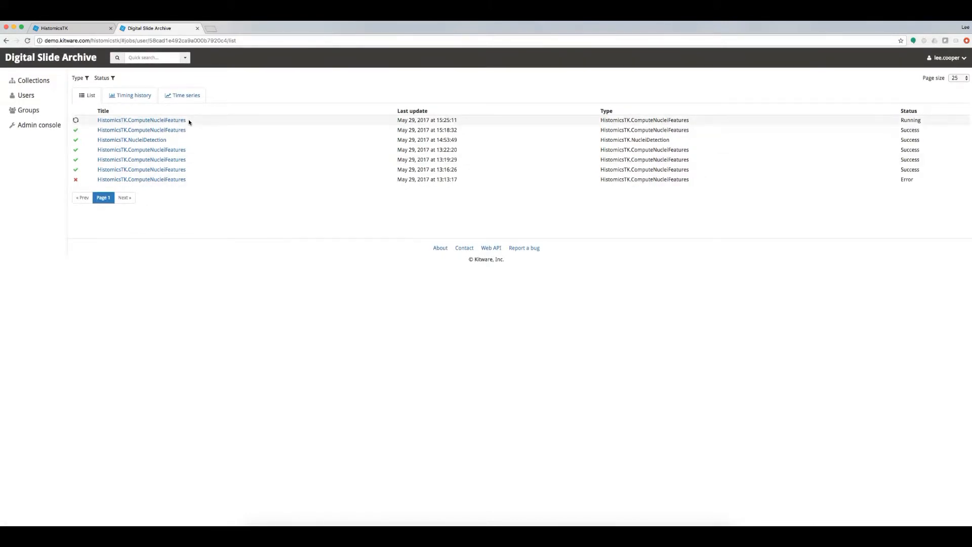
mouse_move(188, 189)
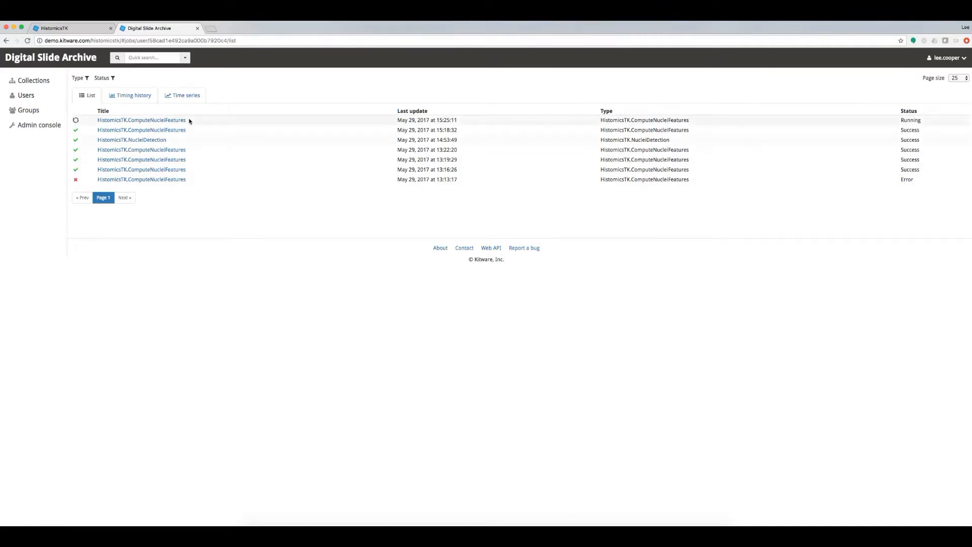
mouse_move(141, 119)
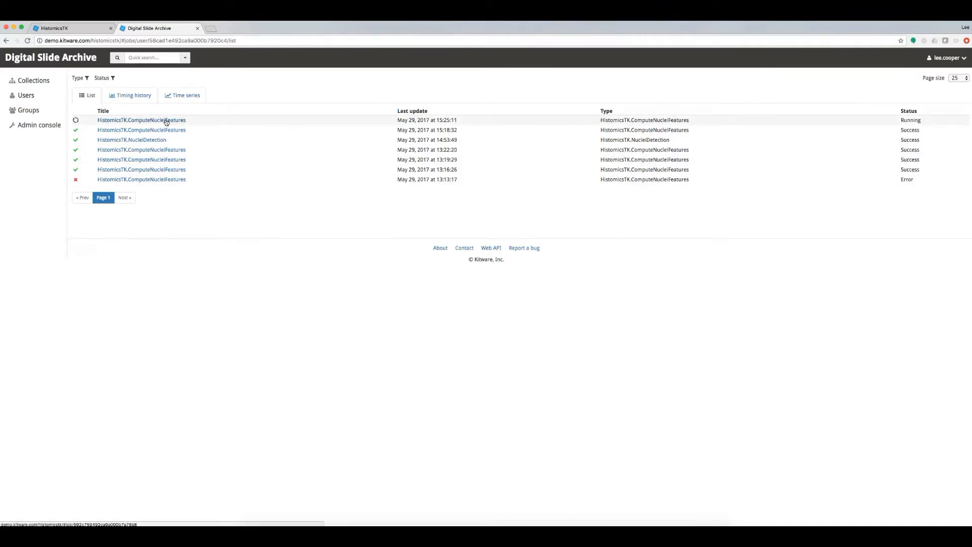
left_click(142, 119)
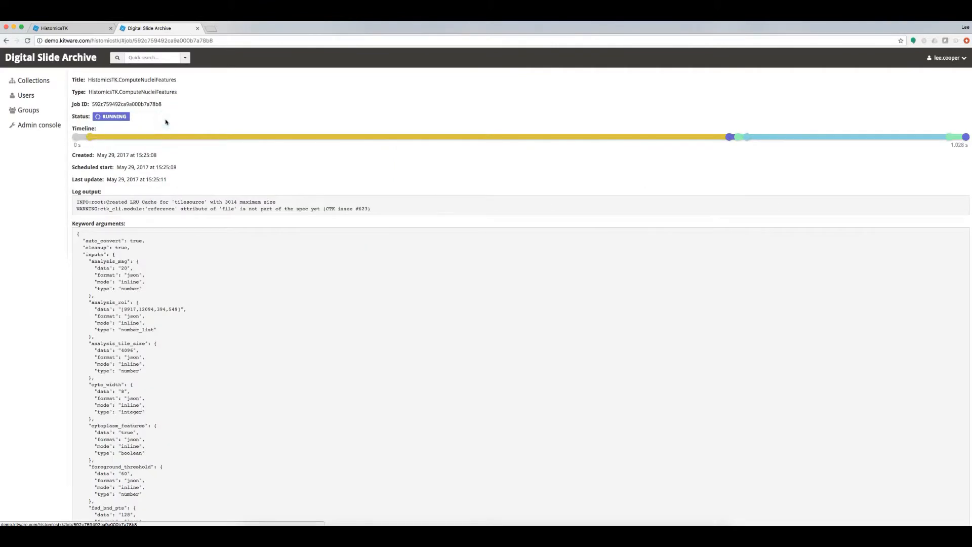
mouse_move(139, 123)
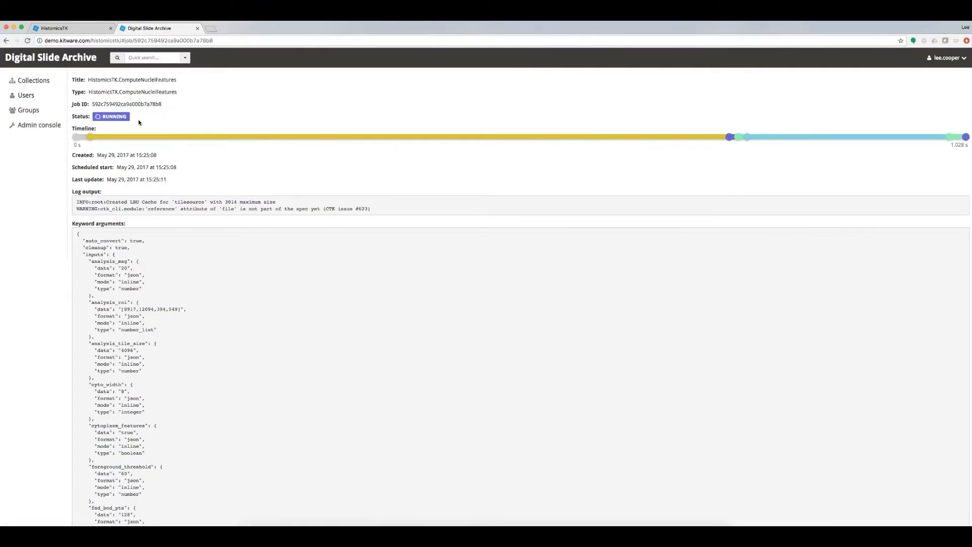
mouse_move(107, 111)
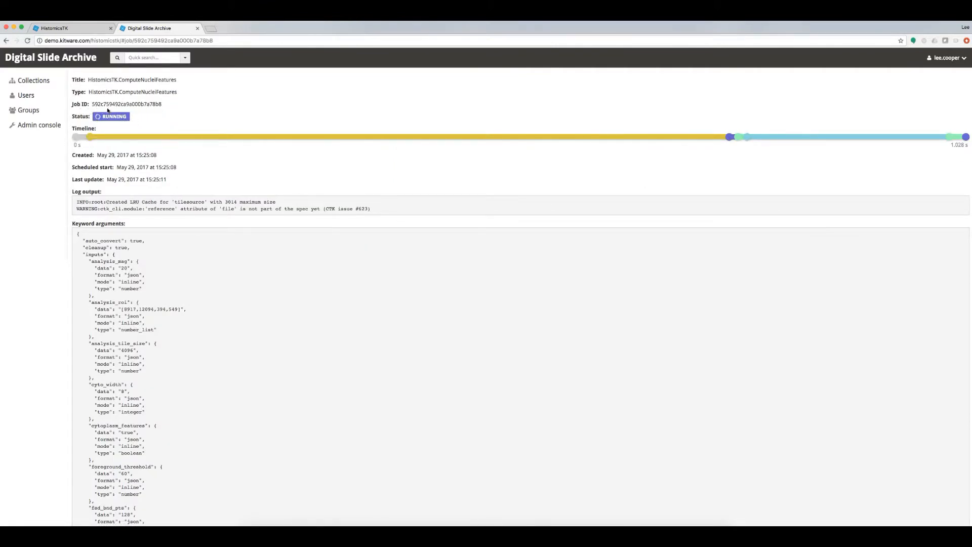
mouse_move(154, 141)
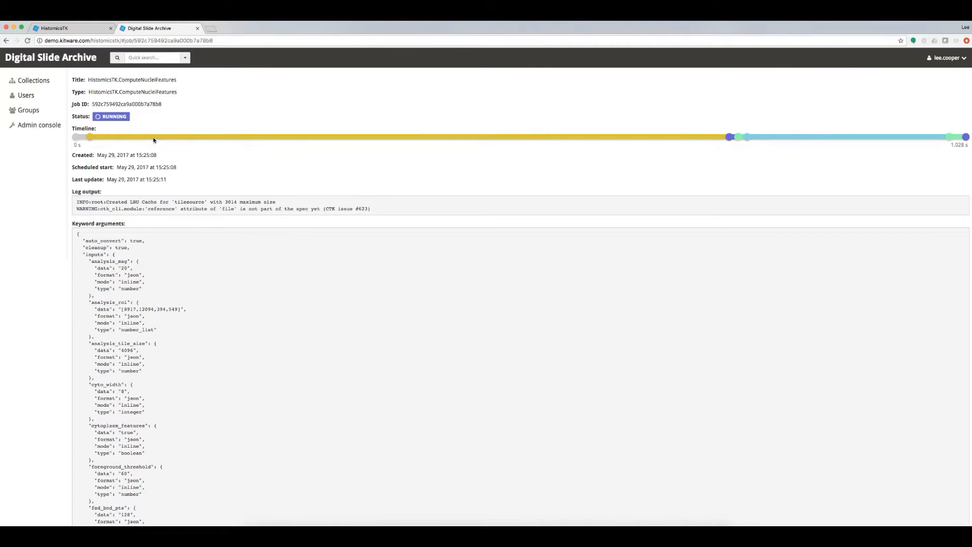
mouse_move(618, 165)
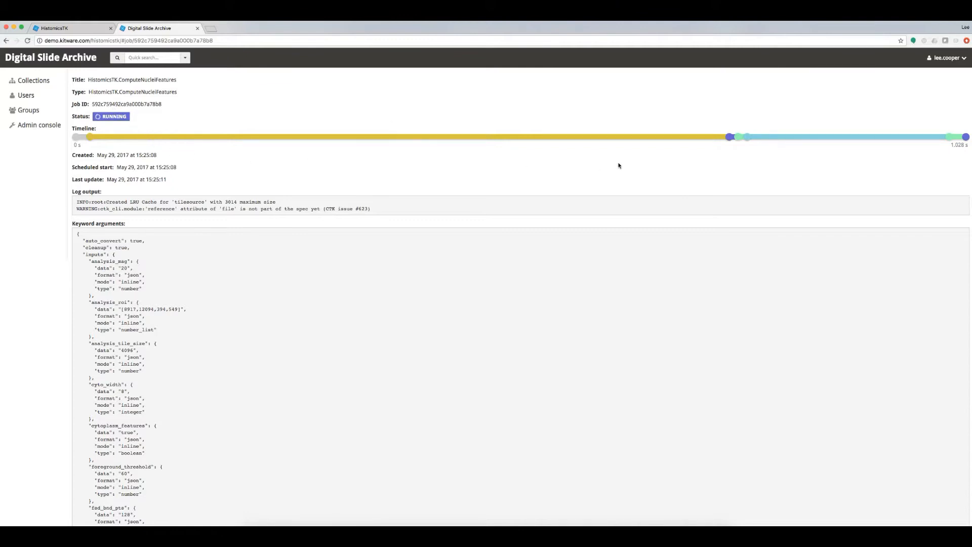
mouse_move(730, 136)
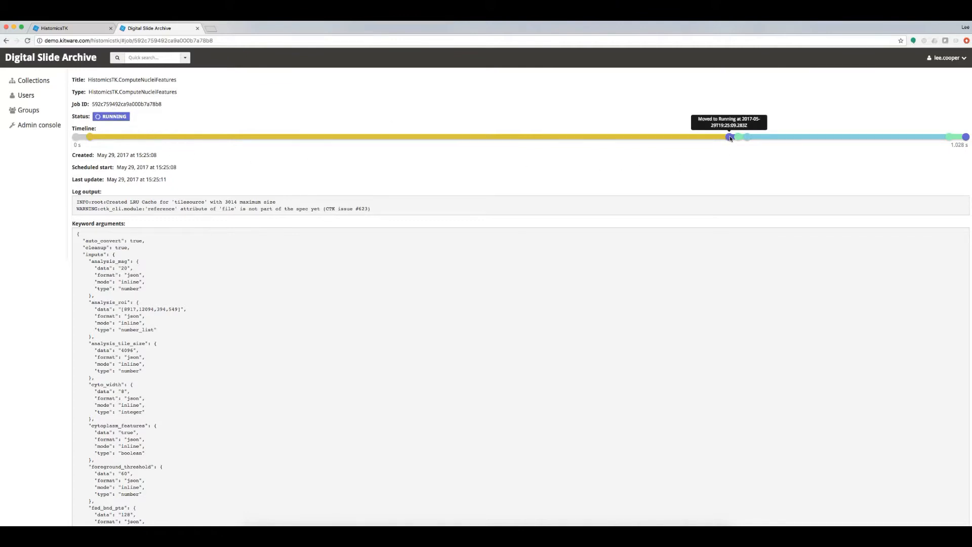
mouse_move(766, 139)
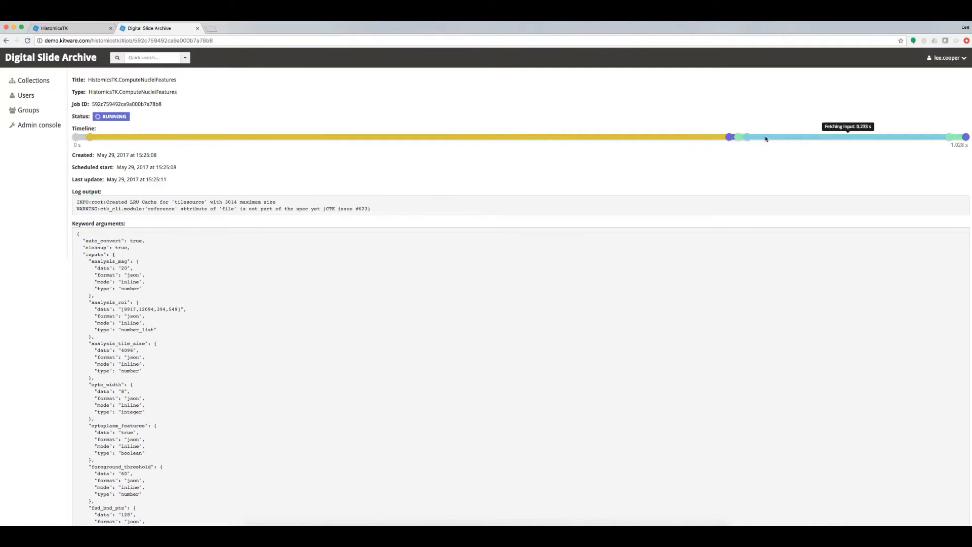
mouse_move(693, 154)
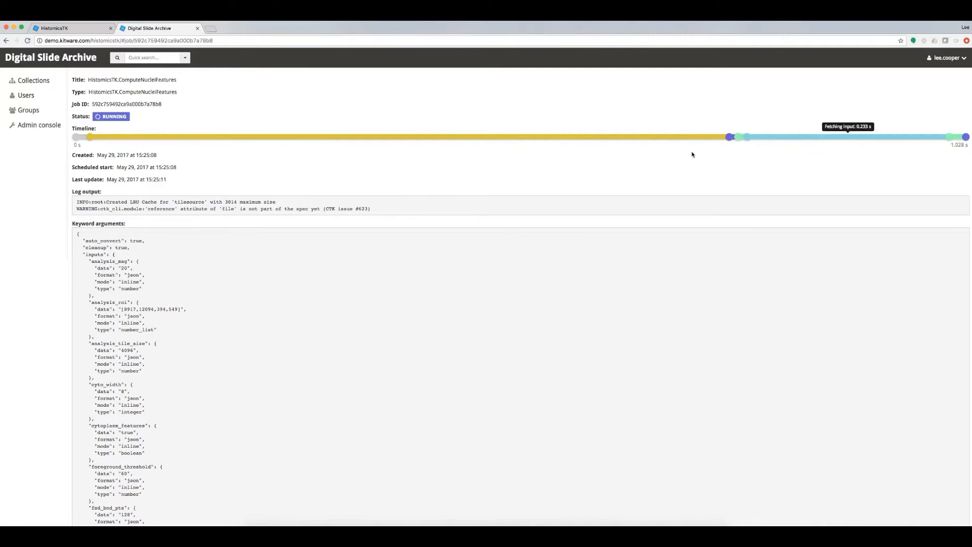
mouse_move(162, 239)
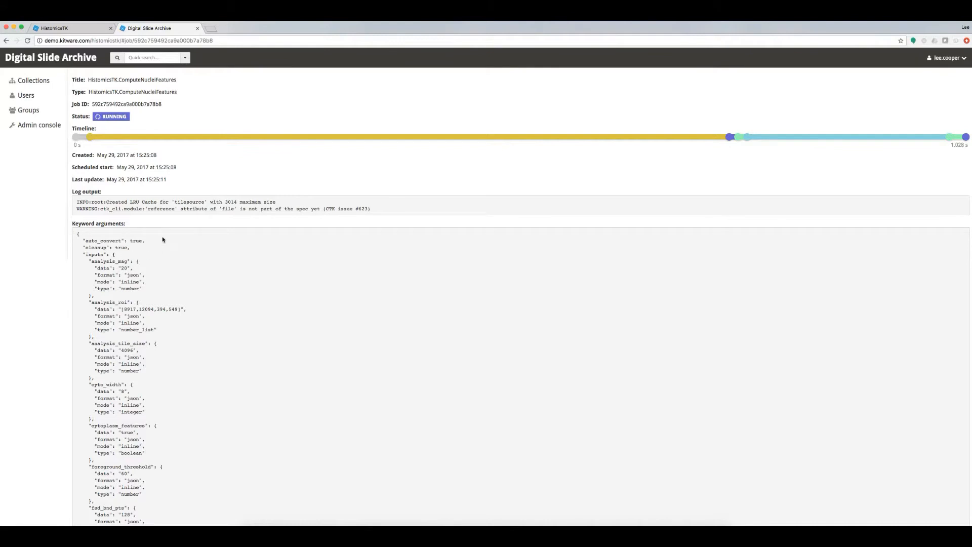
Review the job's timeline, log output and keyword arguments.
scroll("down", 3)
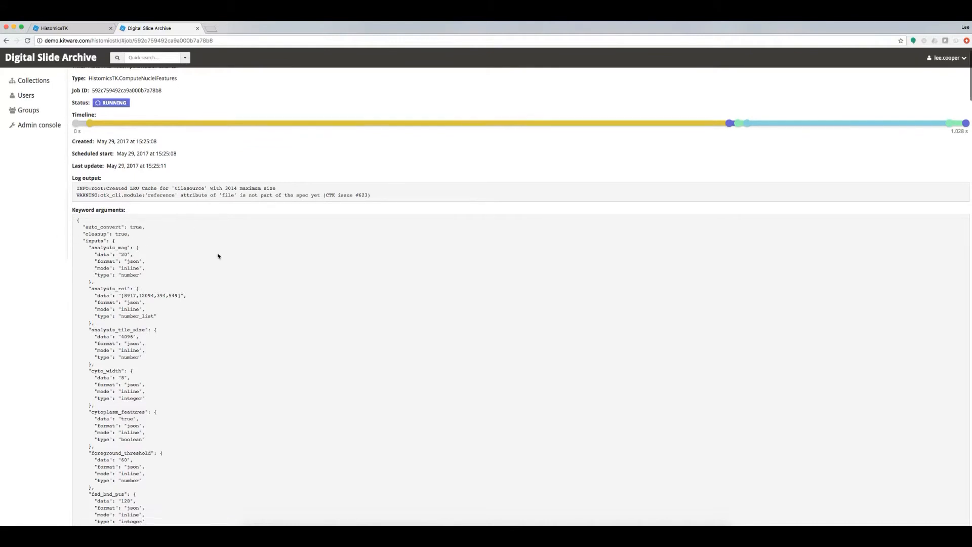
scroll("down", 3)
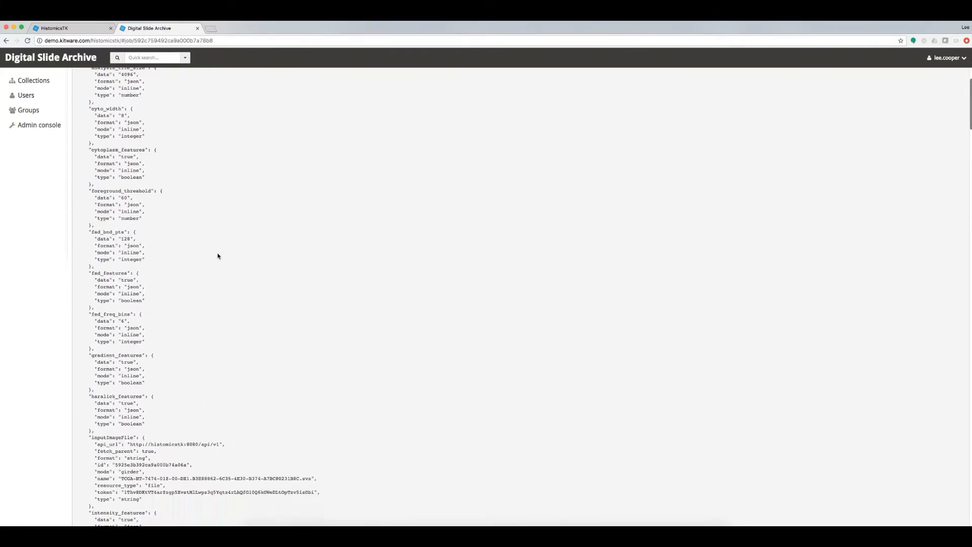
scroll("up", 3)
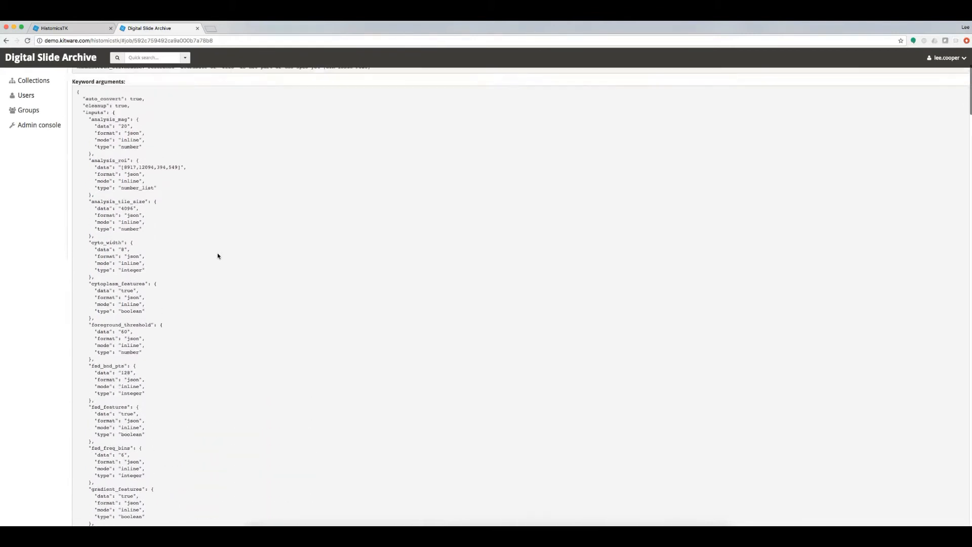
scroll("up", 3)
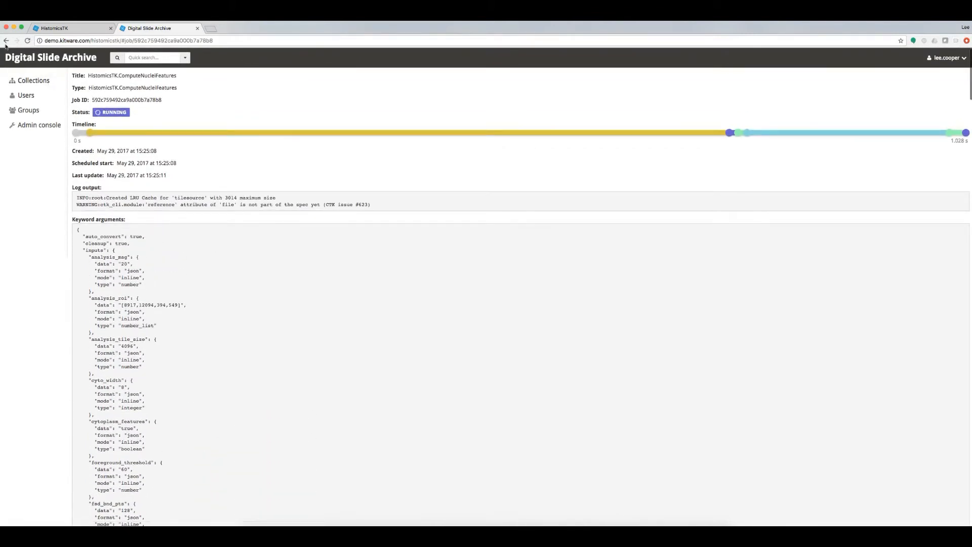
Return to the jobs list and show the Timing history chart of phase durations.
left_click(6, 40)
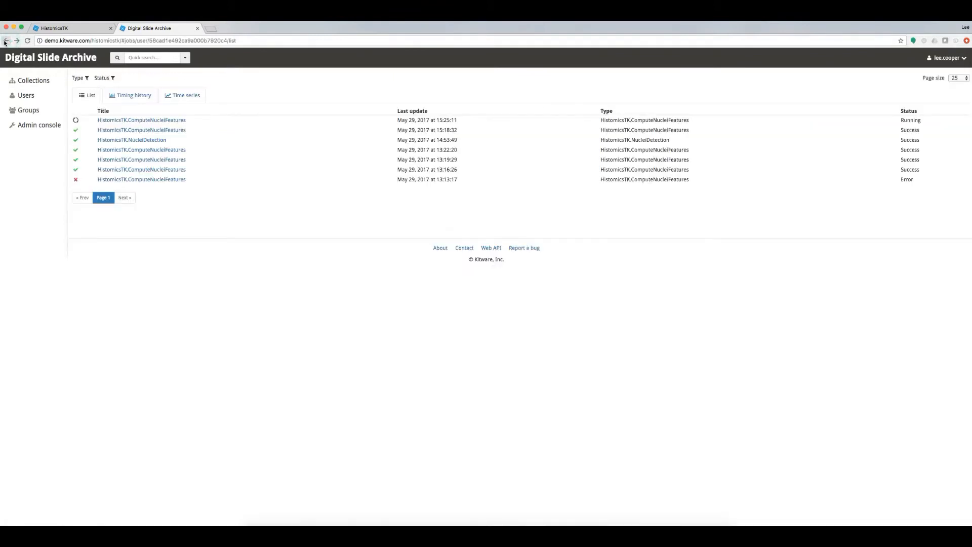
mouse_move(129, 95)
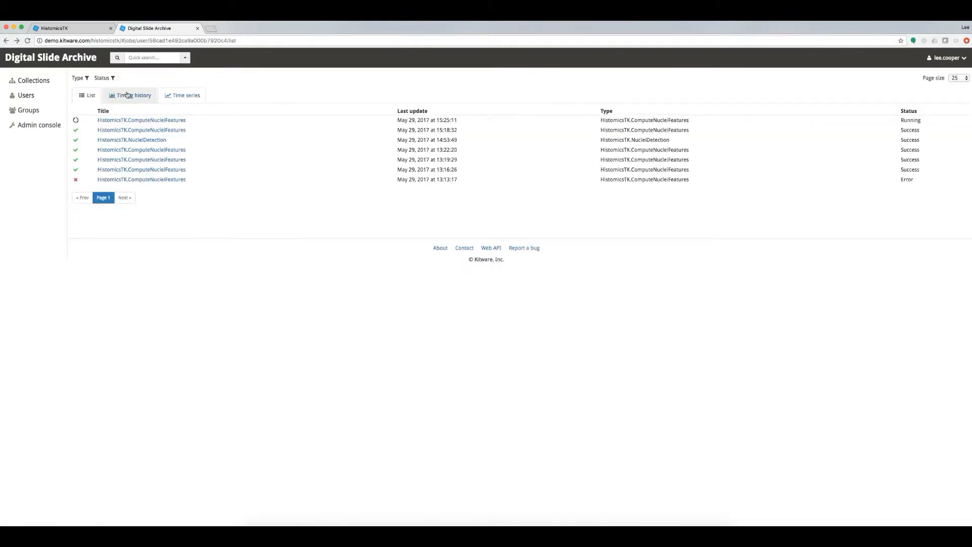
left_click(130, 95)
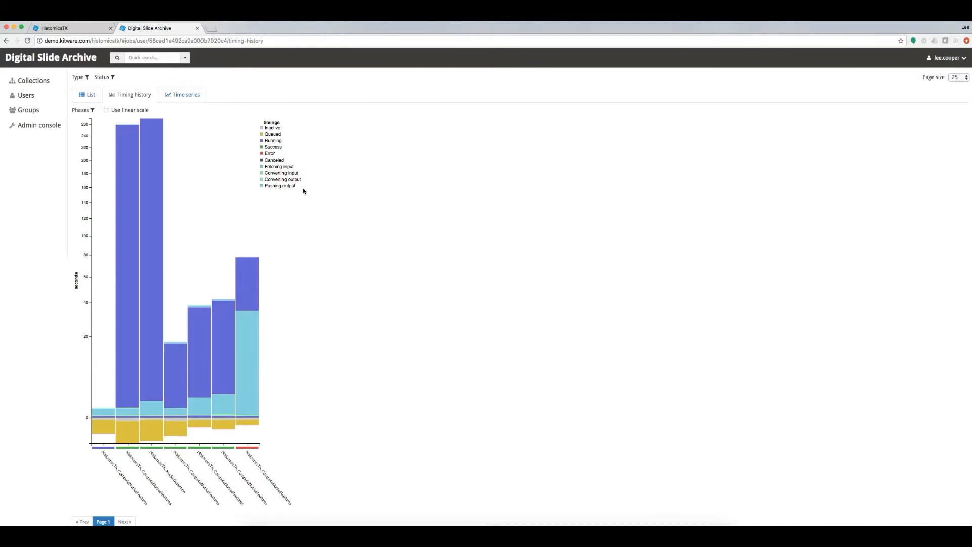
mouse_move(181, 94)
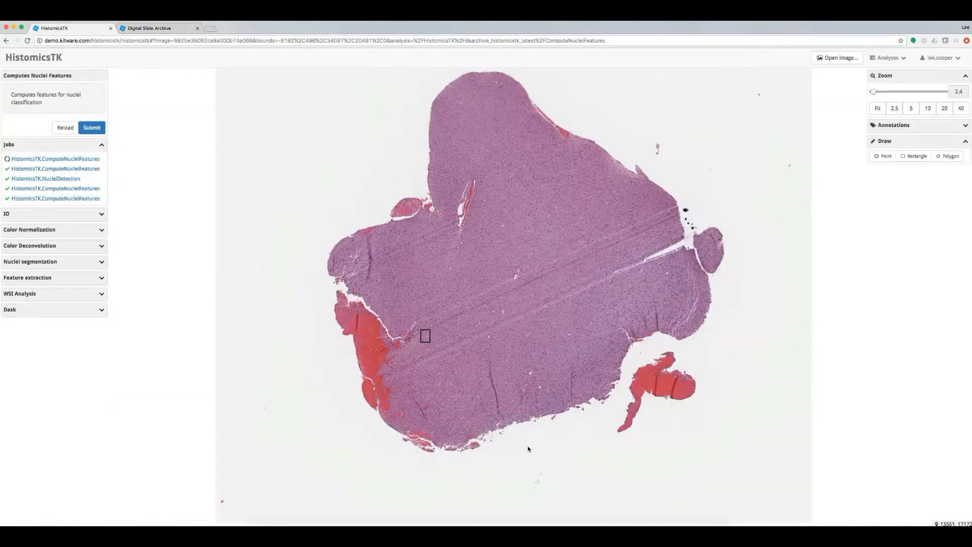
View the green Region2-nuclei-boundary outlines in the ROI, then hide that overlay.
left_click(55, 159)
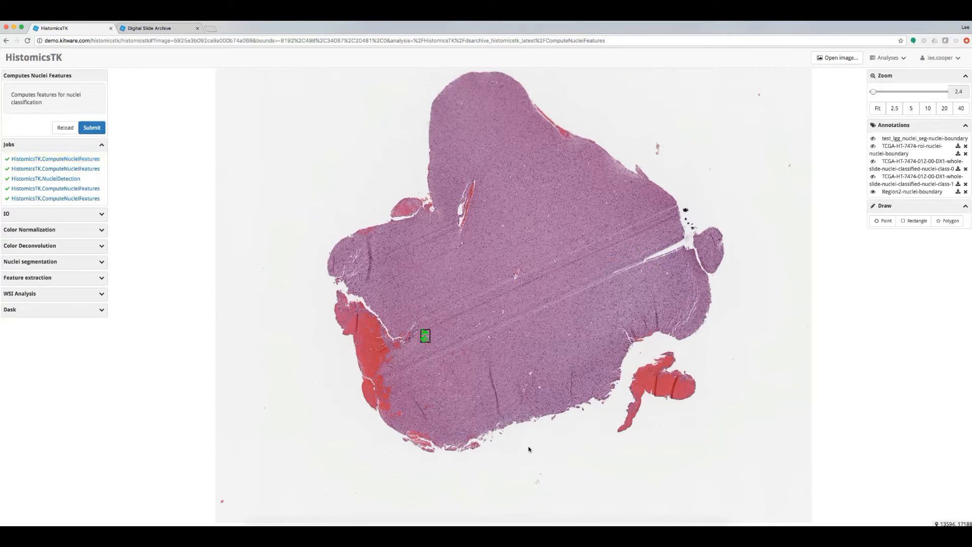
mouse_move(524, 446)
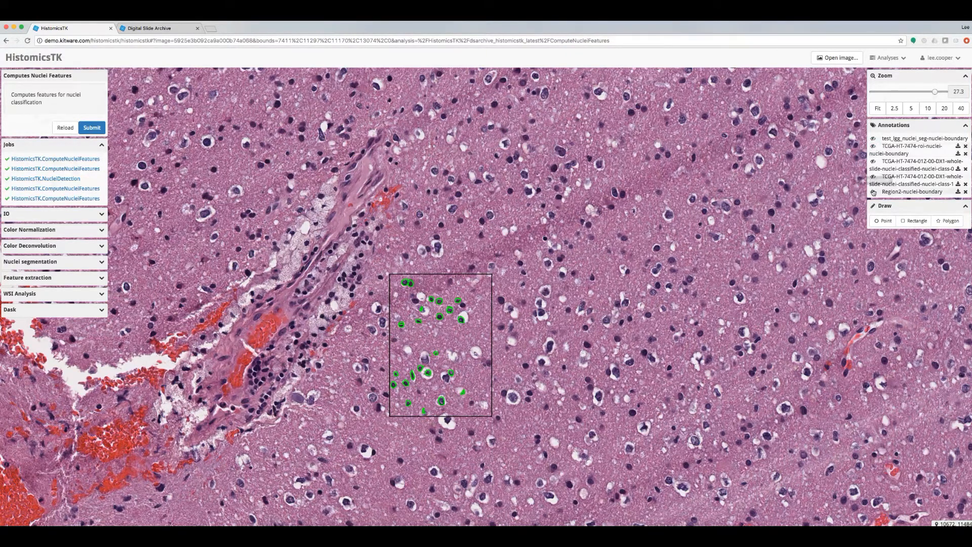
left_click(872, 193)
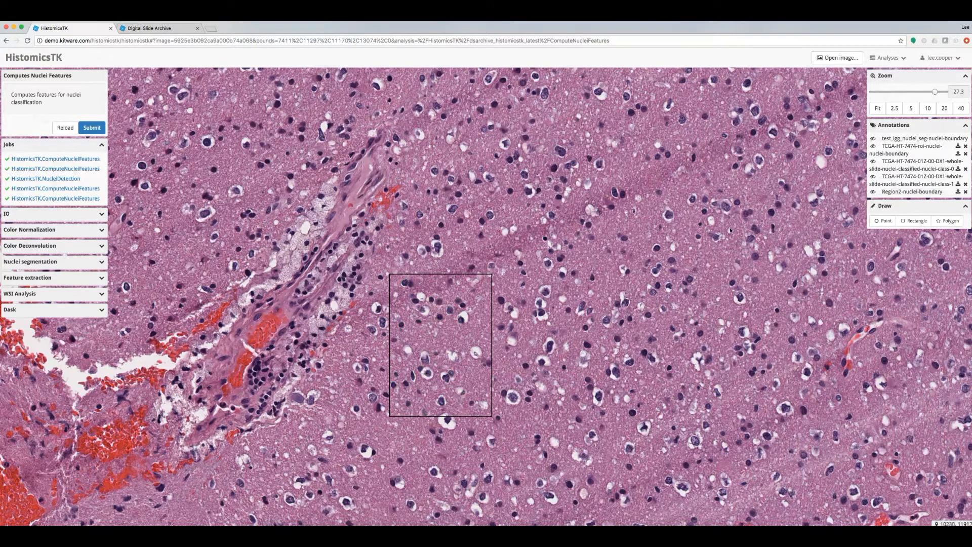